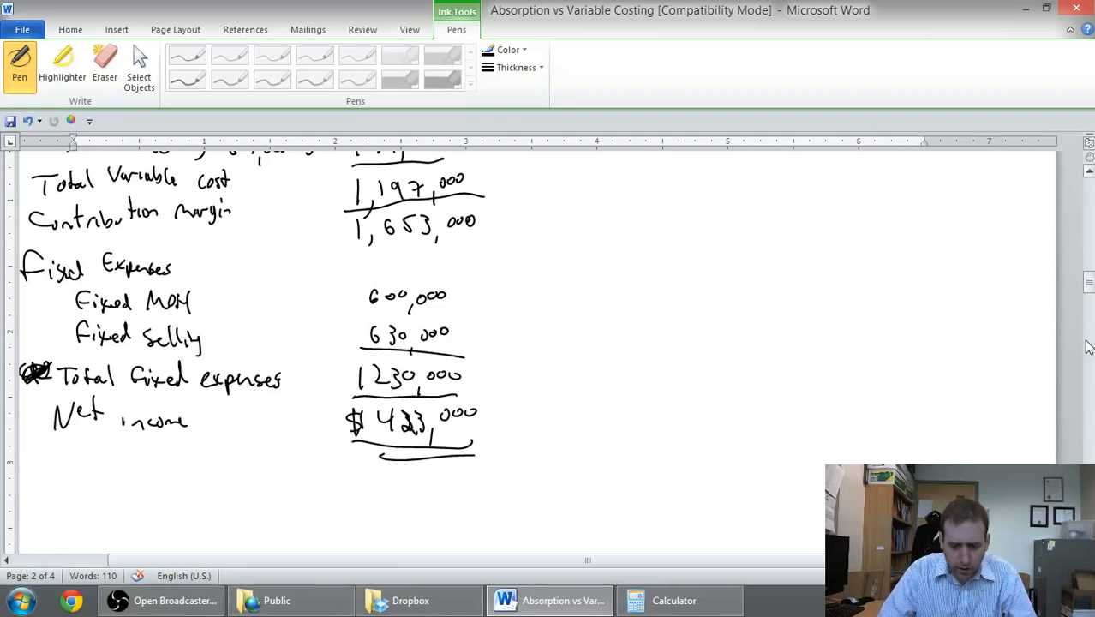
{"action": "mouse_move", "coordinate": [1088, 292]}
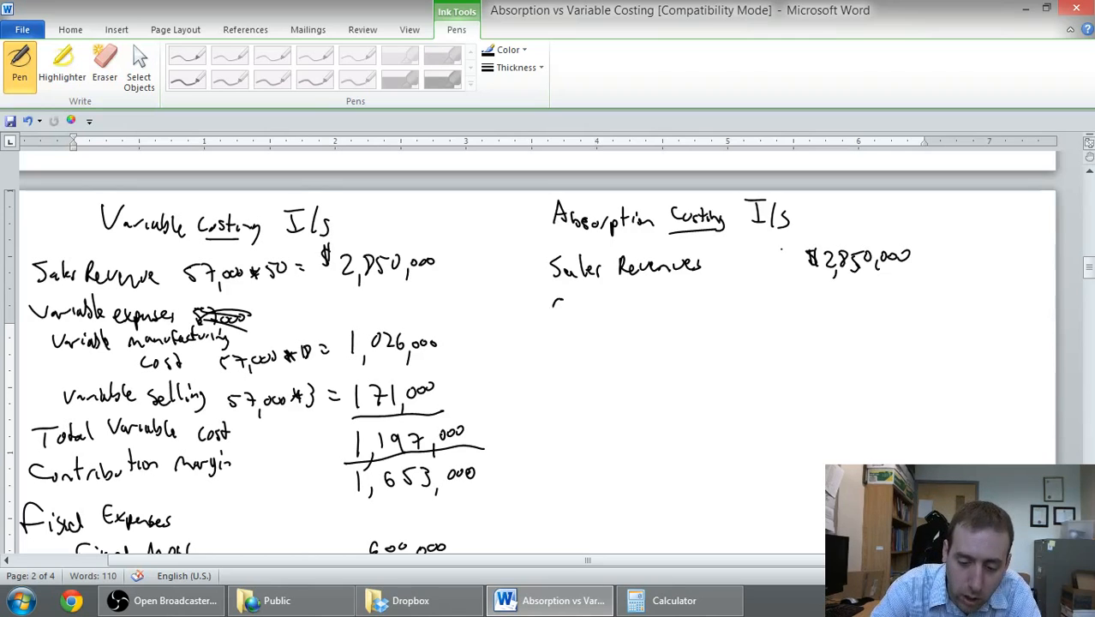
- Handwrite the COGS line '$28 × 57,000' under sales revenues in the absorption statement
{"action": "left_click_drag", "start_coordinate": [557, 300], "coordinate": [613, 322]}
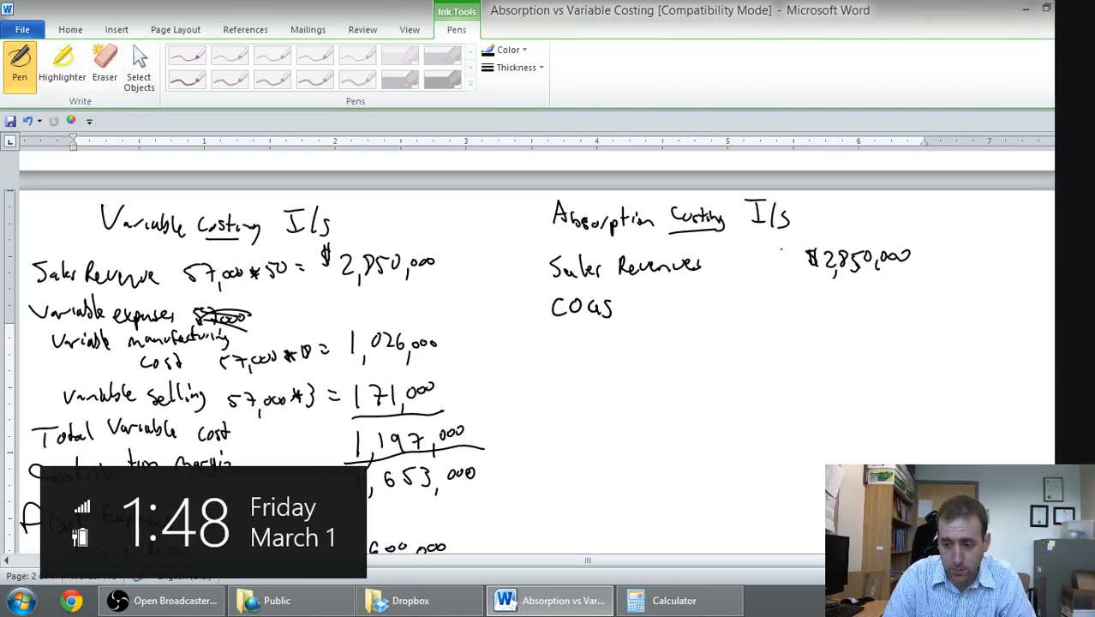
{"action": "scroll", "scroll_direction": "down", "scroll_amount": 3}
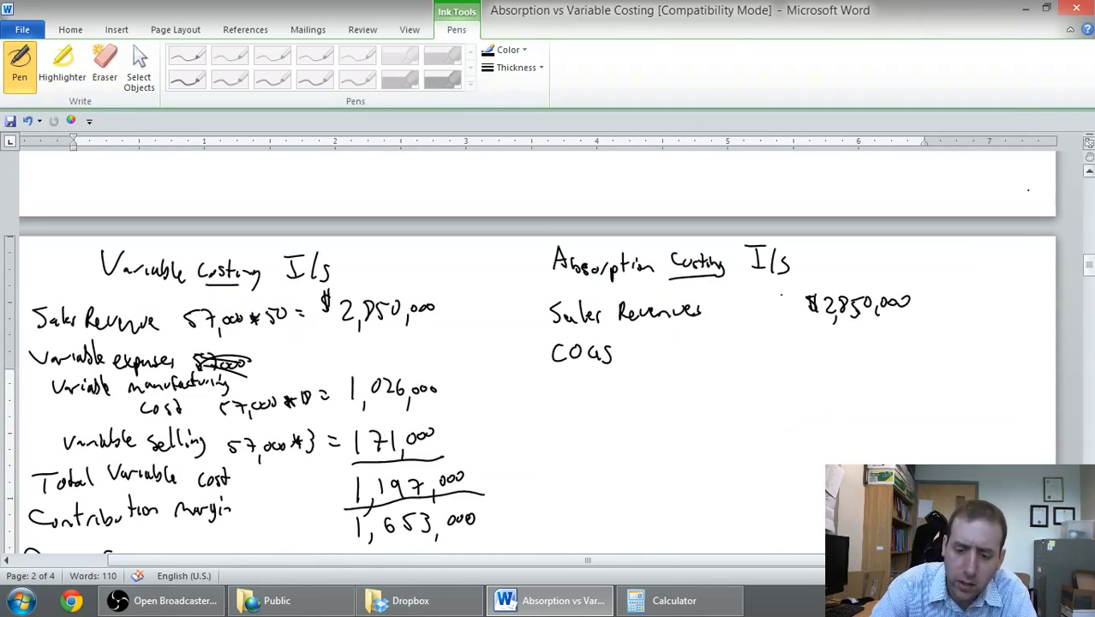
{"action": "left_click_drag", "start_coordinate": [631, 346], "coordinate": [672, 351]}
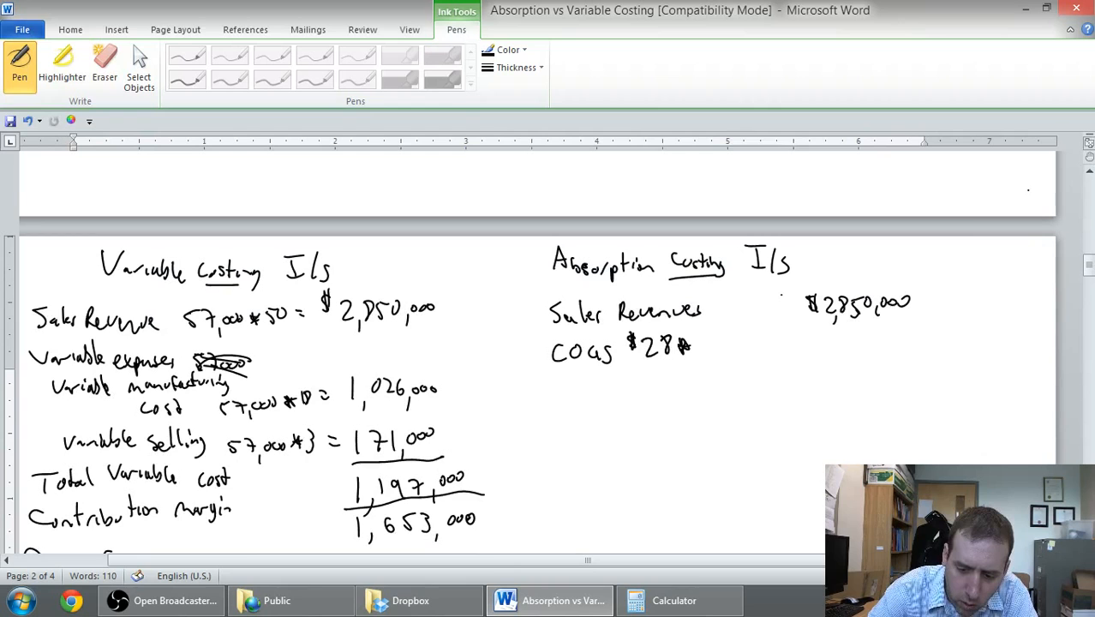
{"action": "left_click_drag", "start_coordinate": [686, 346], "coordinate": [751, 346]}
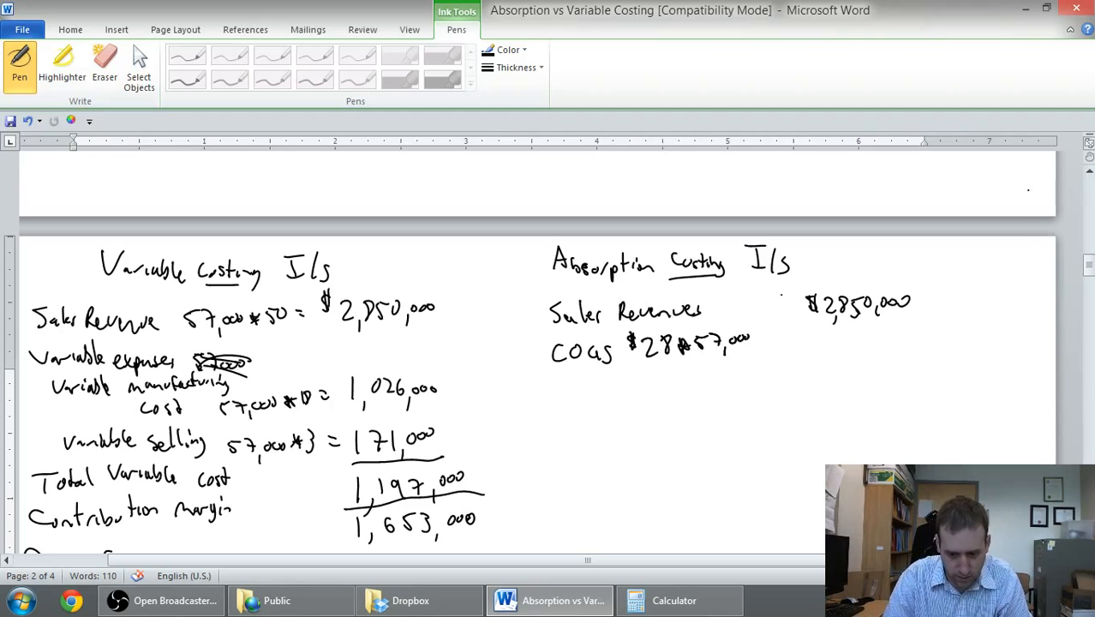
- Compute 28 × 57,000 in Calculator and handwrite the COGS amount 1,596,000
{"action": "left_click", "coordinate": [675, 600]}
{"action": "type", "text": "28 * 5"}
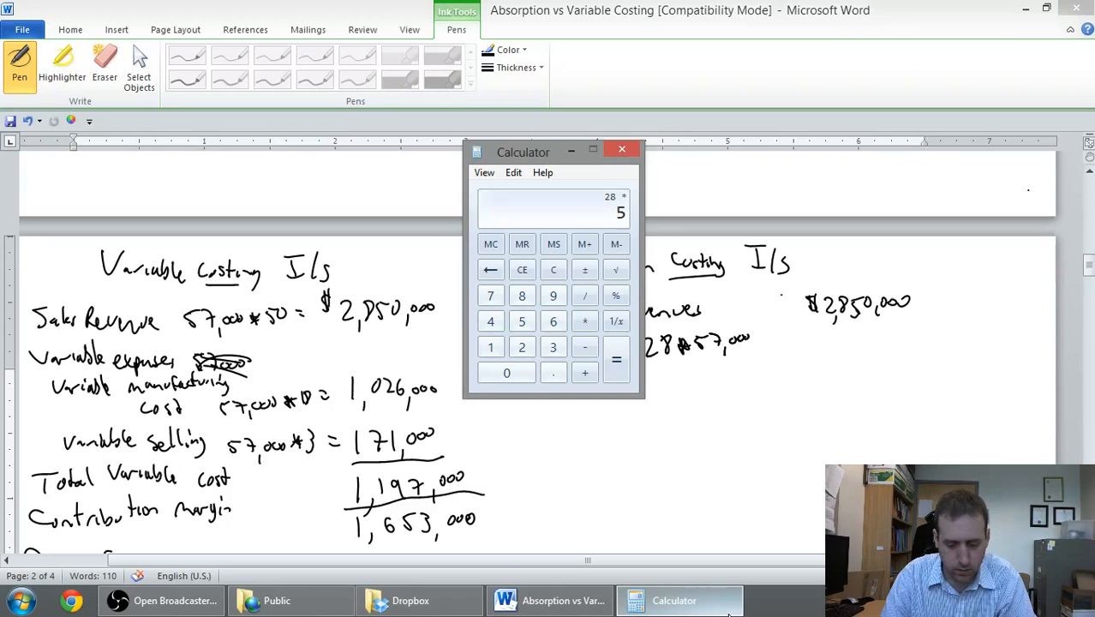
{"action": "left_click", "coordinate": [617, 359]}
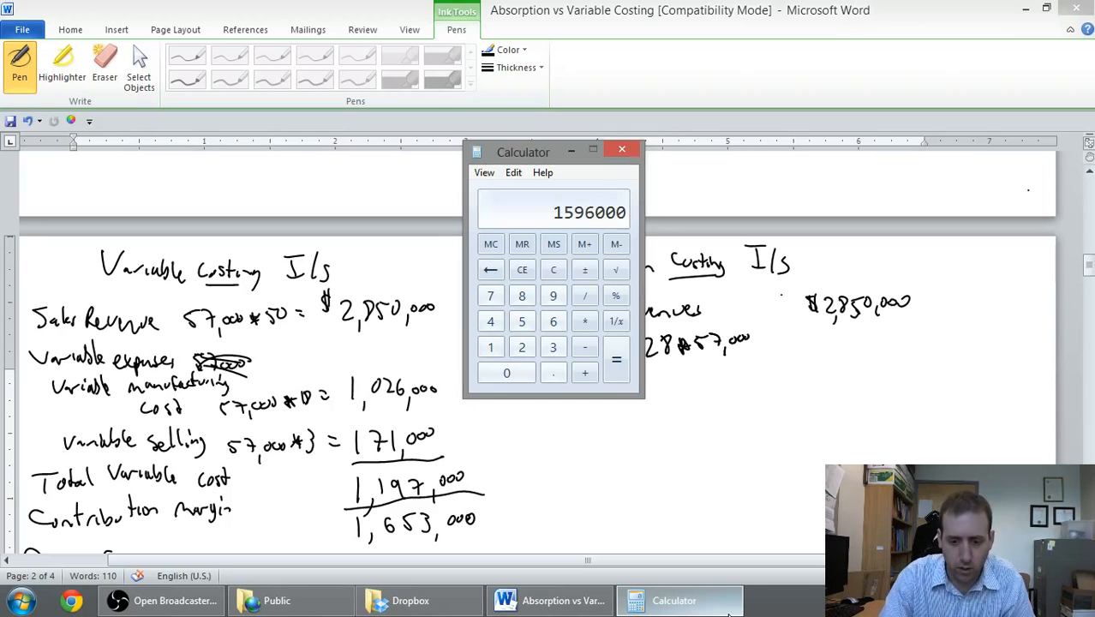
{"action": "mouse_move", "coordinate": [821, 346]}
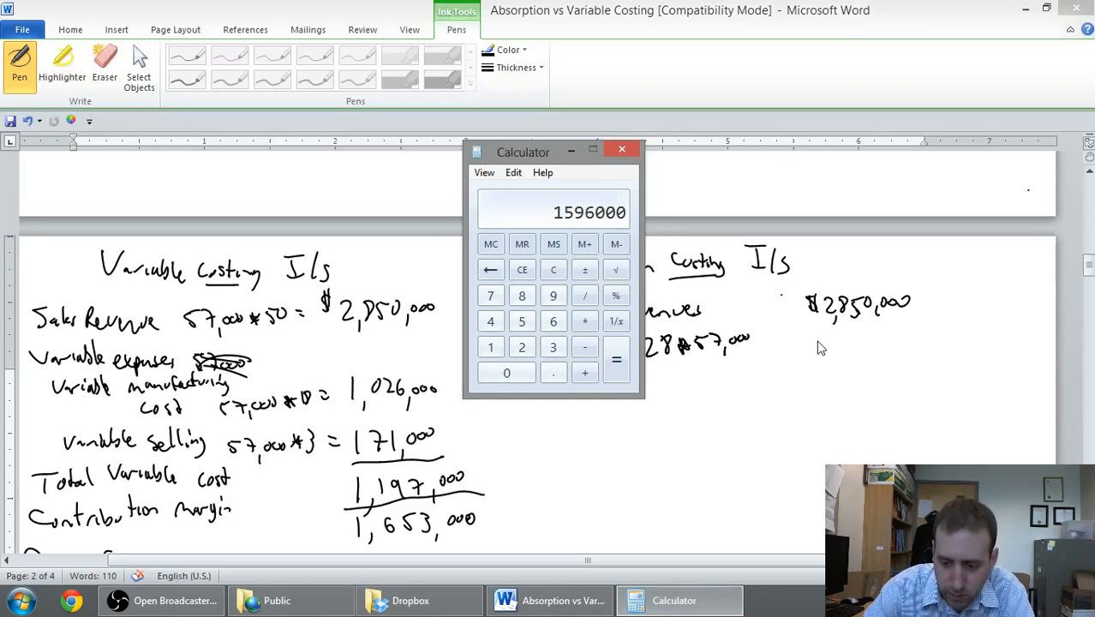
{"action": "left_click", "coordinate": [620, 149]}
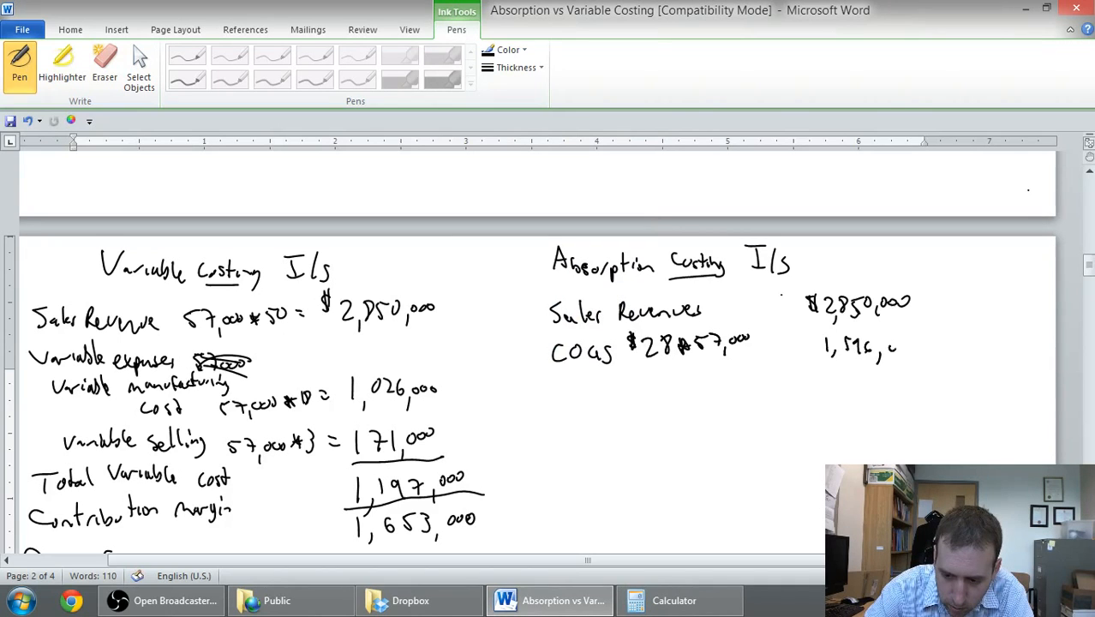
{"action": "left_click_drag", "start_coordinate": [891, 346], "coordinate": [925, 346]}
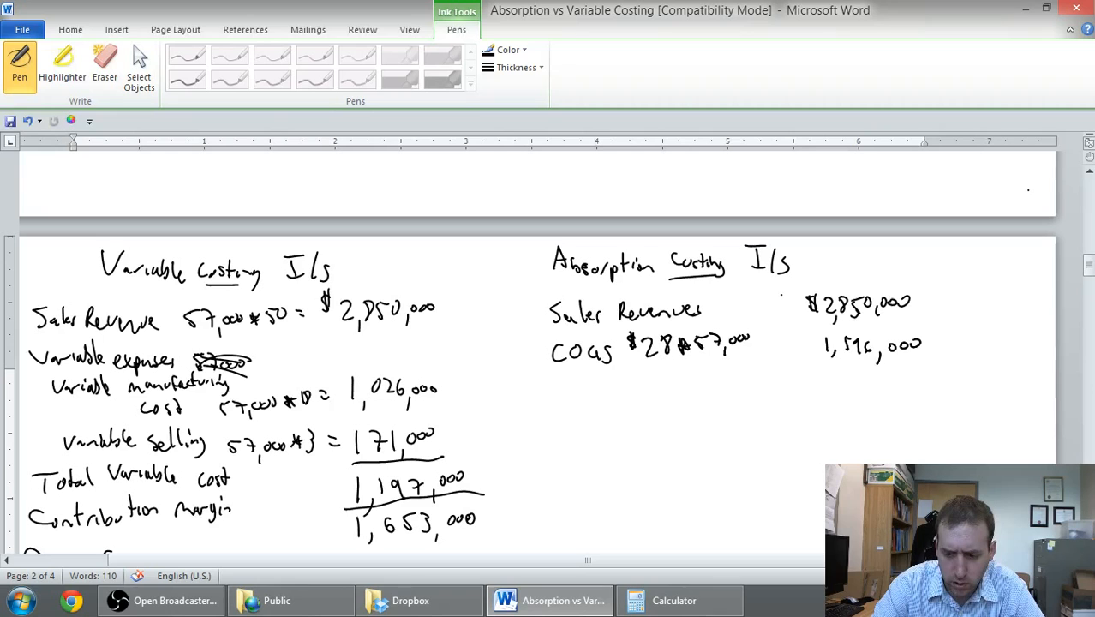
- Underline 1,596,000, handwrite 'Gross Margin', and compute the 1,254,000 margin in Calculator
{"action": "left_click_drag", "start_coordinate": [819, 367], "coordinate": [929, 366]}
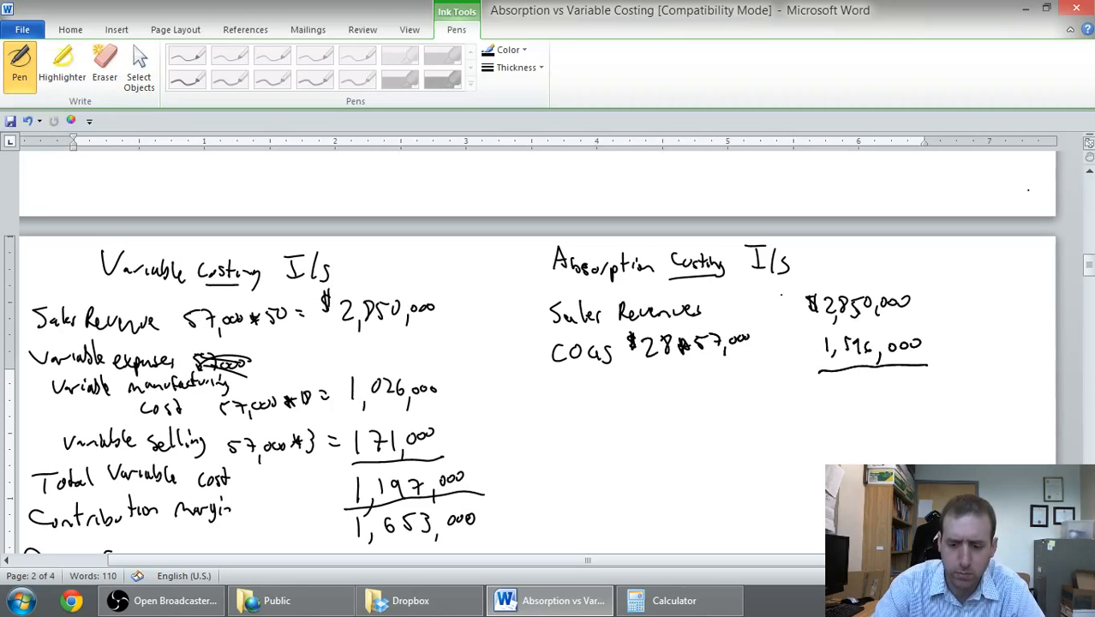
{"action": "left_click_drag", "start_coordinate": [555, 398], "coordinate": [591, 411]}
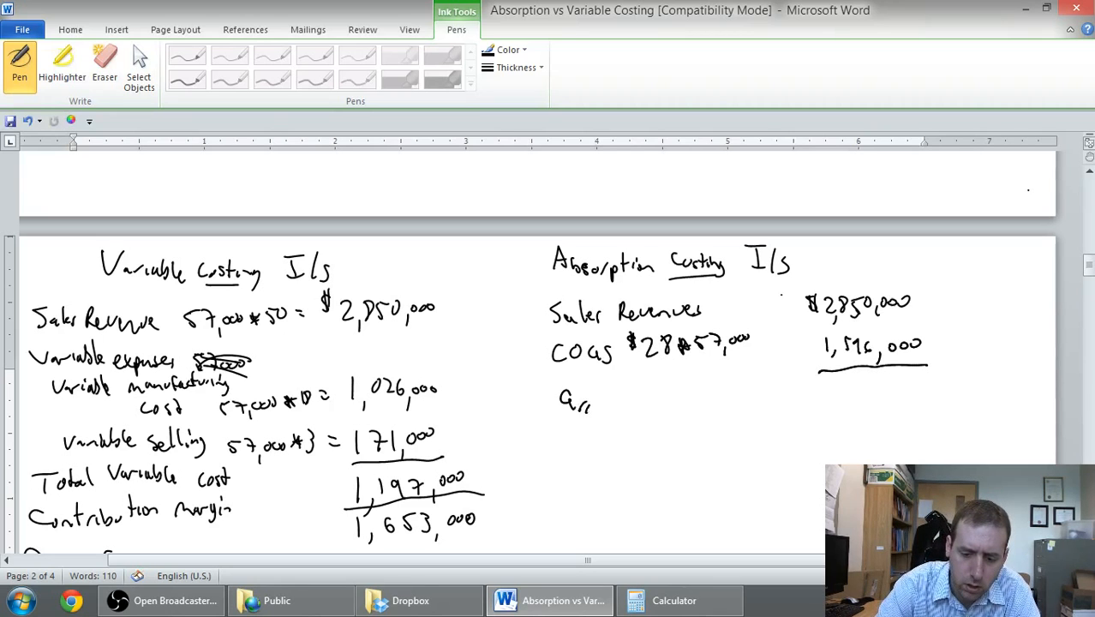
{"action": "left_click_drag", "start_coordinate": [566, 402], "coordinate": [659, 408]}
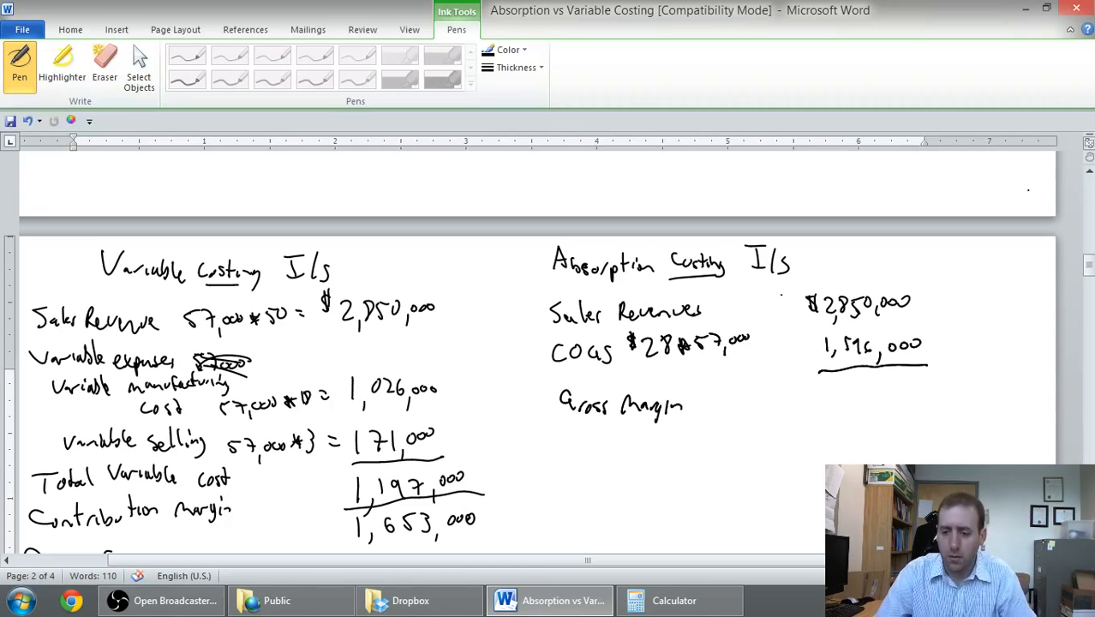
{"action": "left_click", "coordinate": [675, 600]}
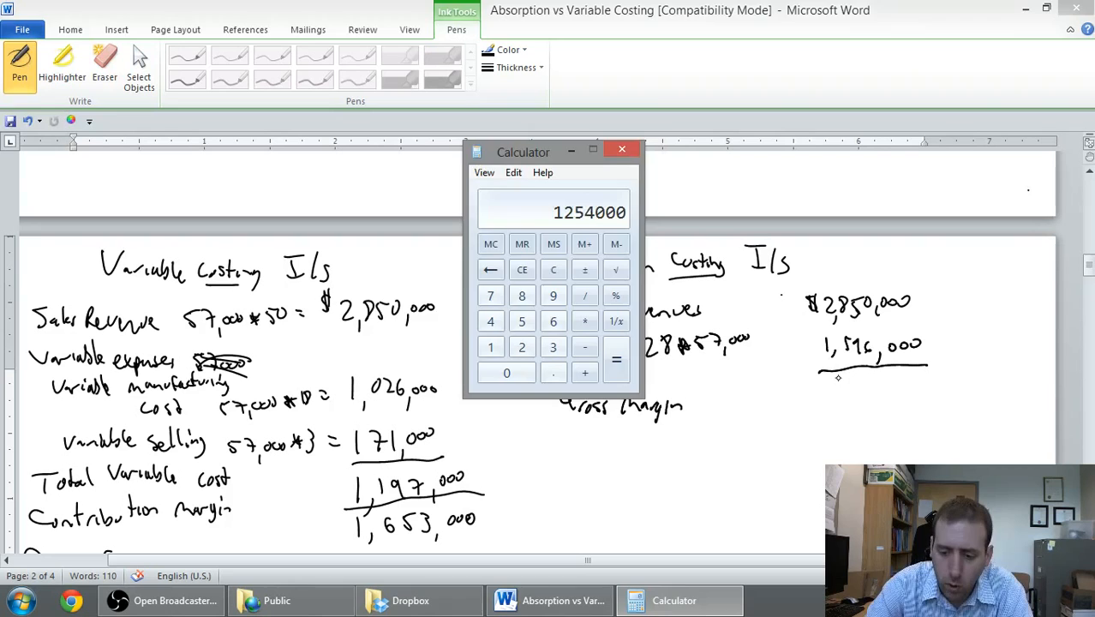
{"action": "left_click", "coordinate": [620, 150]}
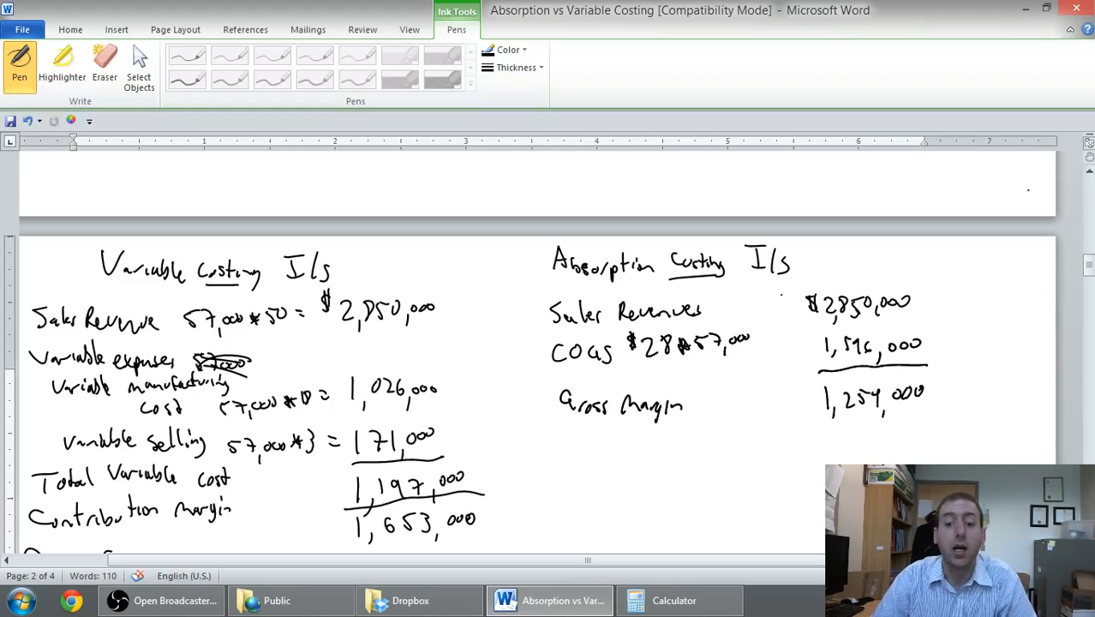
- Handwrite the 'Selling & Admin Expenses' heading under the Gross Margin line
{"action": "left_click_drag", "start_coordinate": [557, 428], "coordinate": [565, 446]}
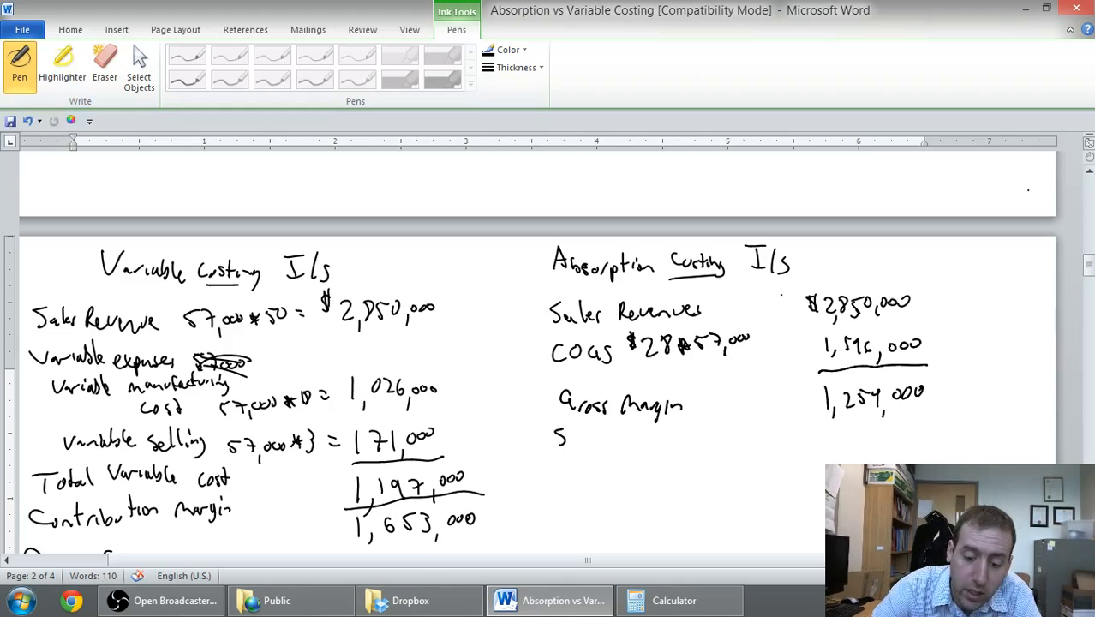
{"action": "left_click_drag", "start_coordinate": [562, 437], "coordinate": [637, 445]}
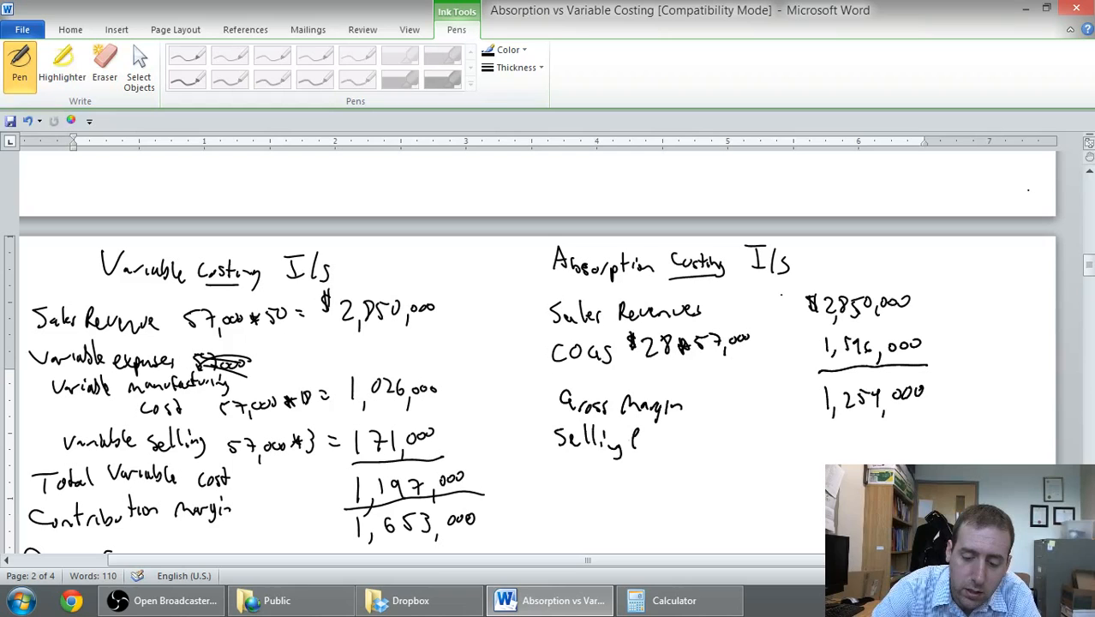
{"action": "left_click_drag", "start_coordinate": [637, 437], "coordinate": [693, 442]}
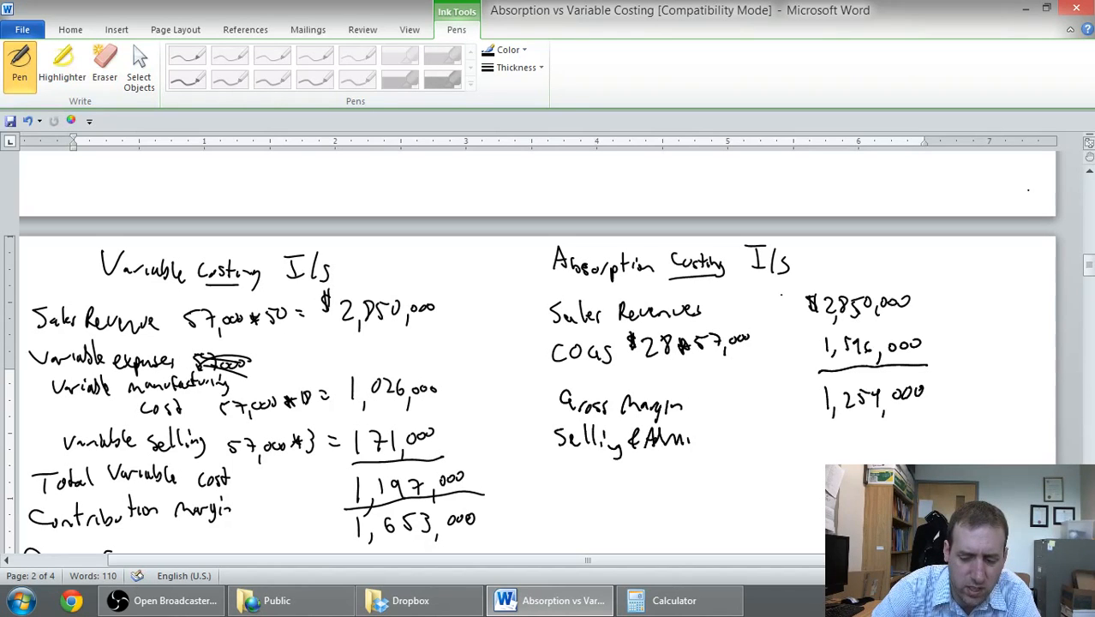
{"action": "left_click_drag", "start_coordinate": [703, 437], "coordinate": [745, 449]}
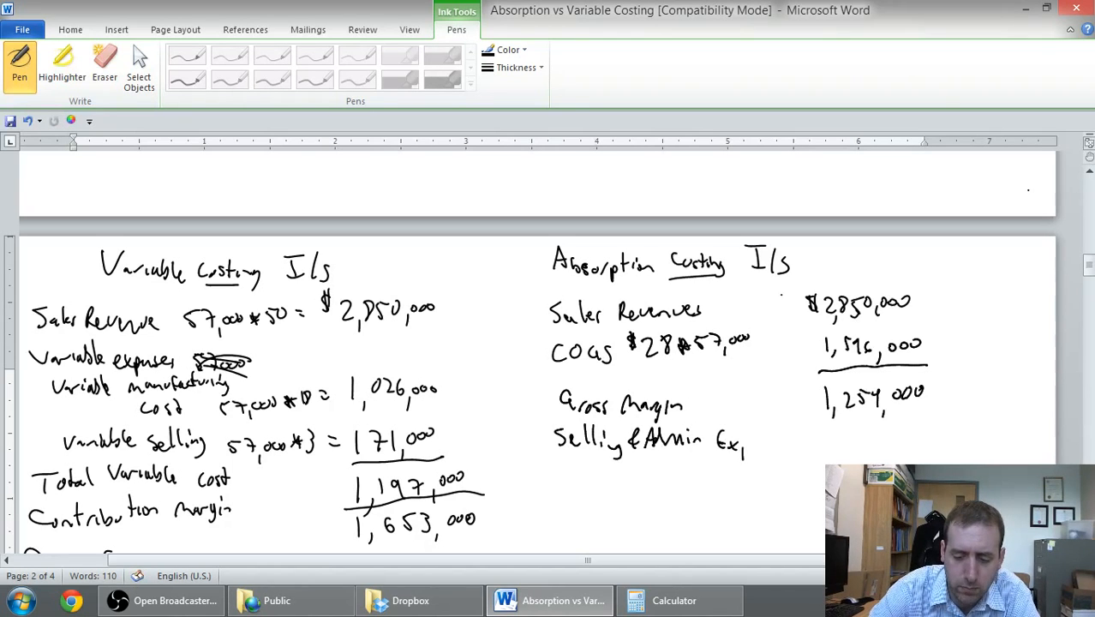
{"action": "left_click_drag", "start_coordinate": [746, 446], "coordinate": [780, 446]}
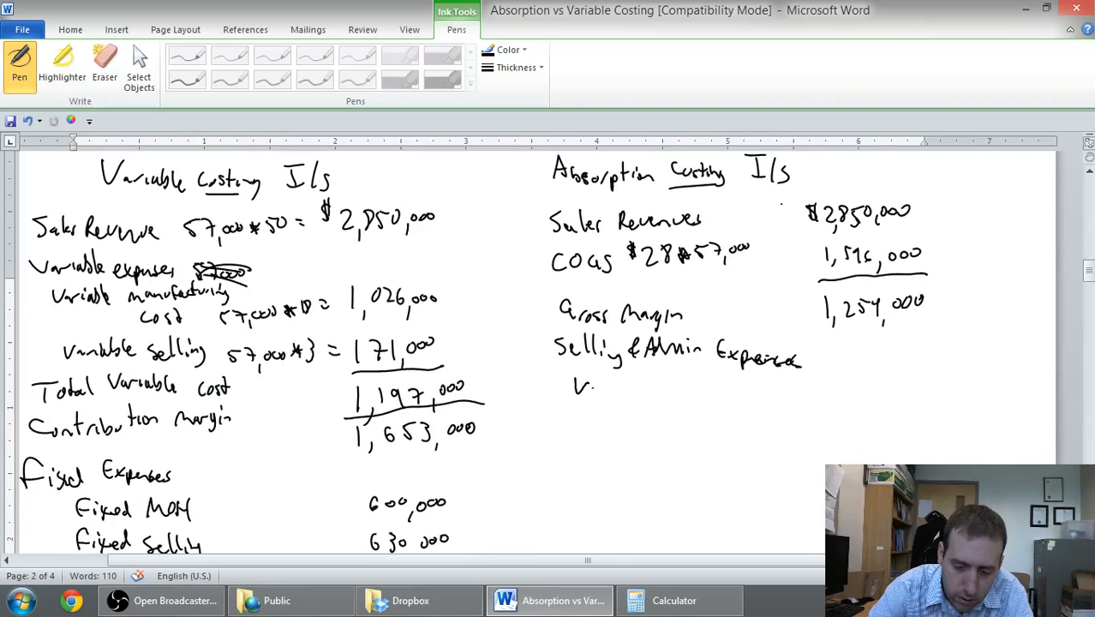
- Handwrite the Variable selling line '$3 × 57,000 = 171,000' and link it to the absorption side
{"action": "left_click_drag", "start_coordinate": [579, 385], "coordinate": [651, 394]}
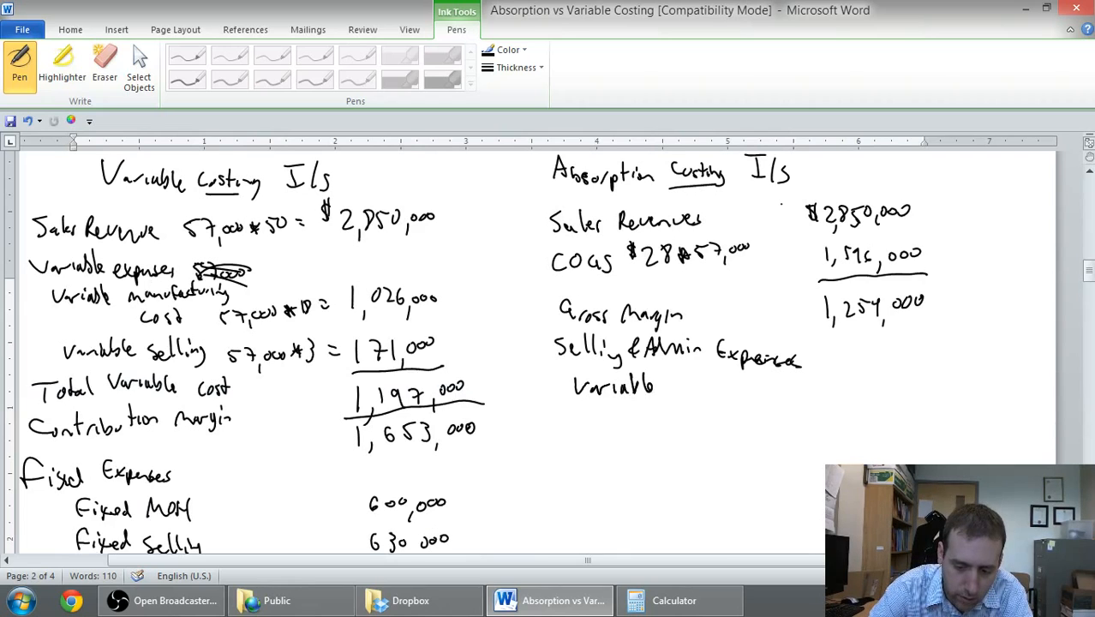
{"action": "left_click_drag", "start_coordinate": [676, 385], "coordinate": [706, 385]}
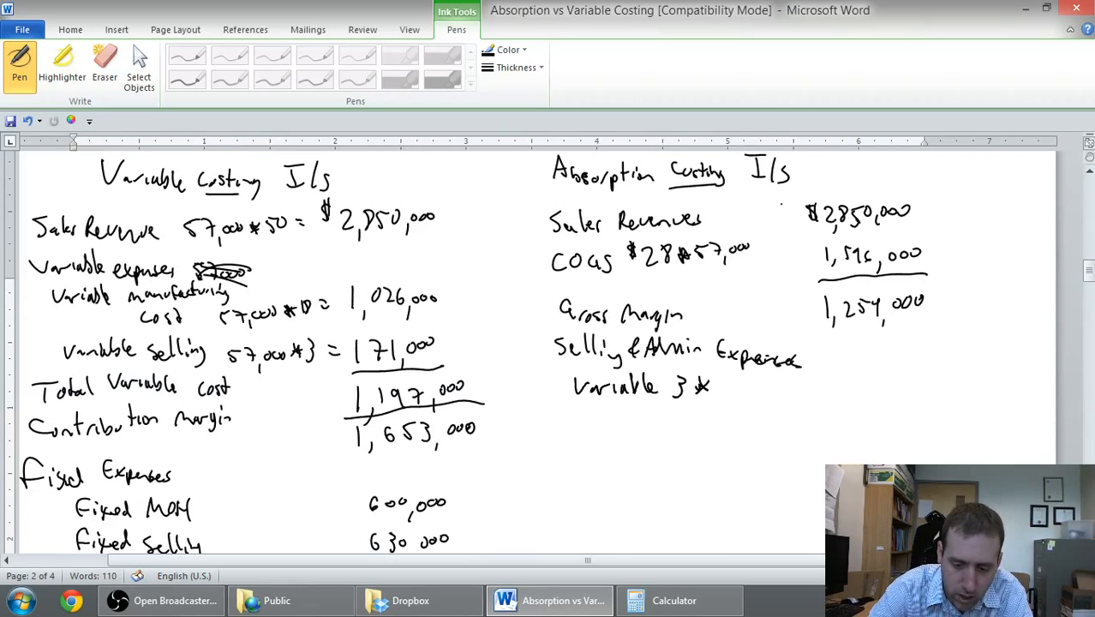
{"action": "left_click_drag", "start_coordinate": [703, 386], "coordinate": [754, 397]}
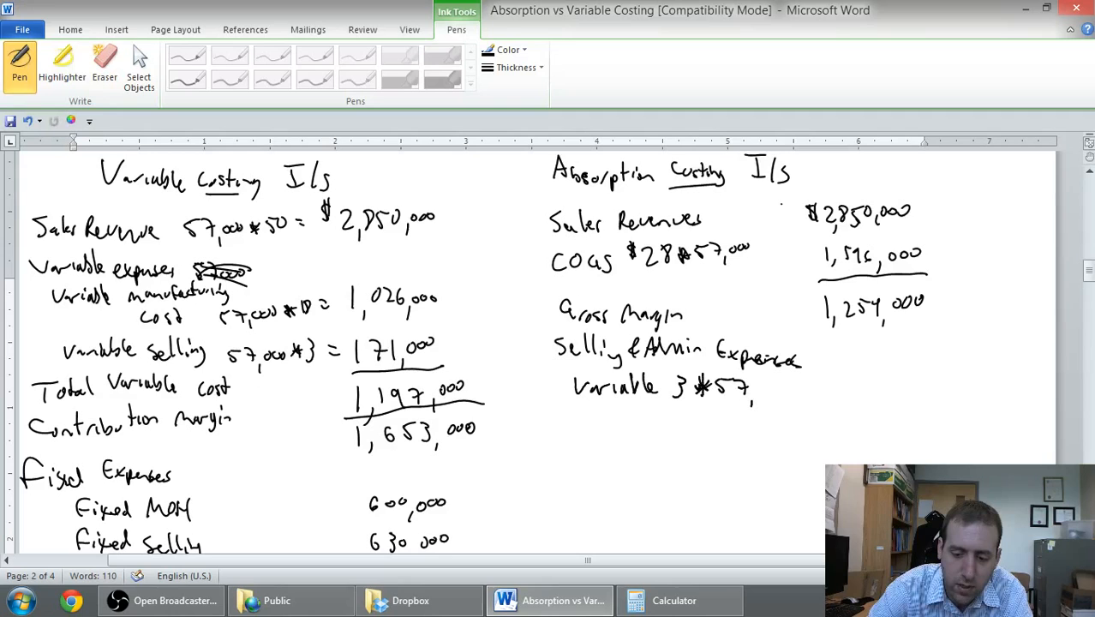
{"action": "left_click_drag", "start_coordinate": [746, 387], "coordinate": [780, 392]}
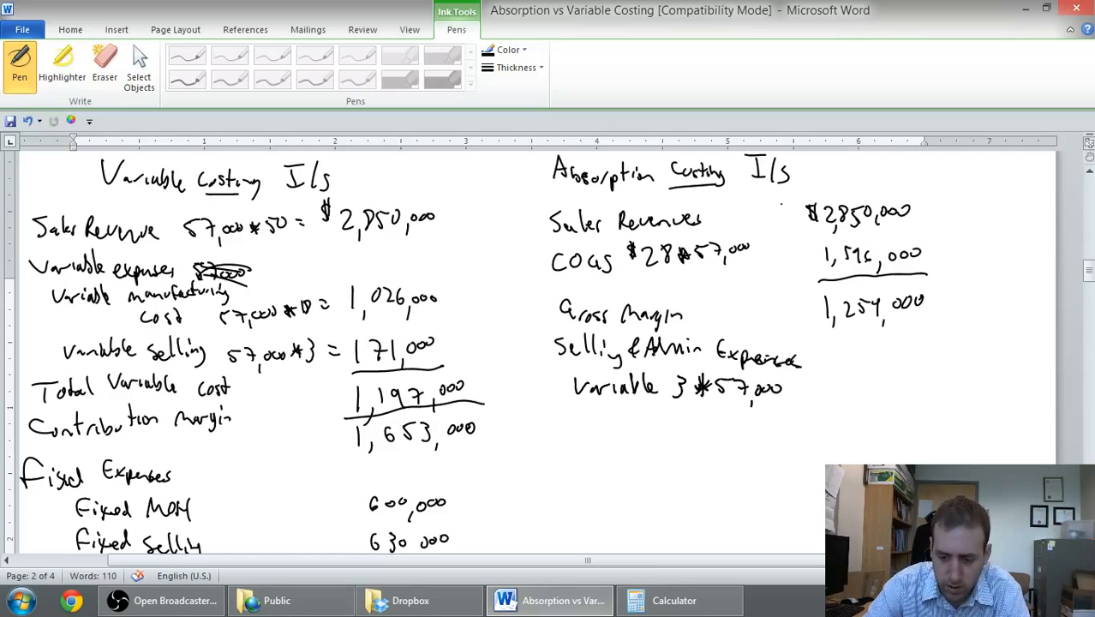
{"action": "left_click_drag", "start_coordinate": [843, 385], "coordinate": [883, 397]}
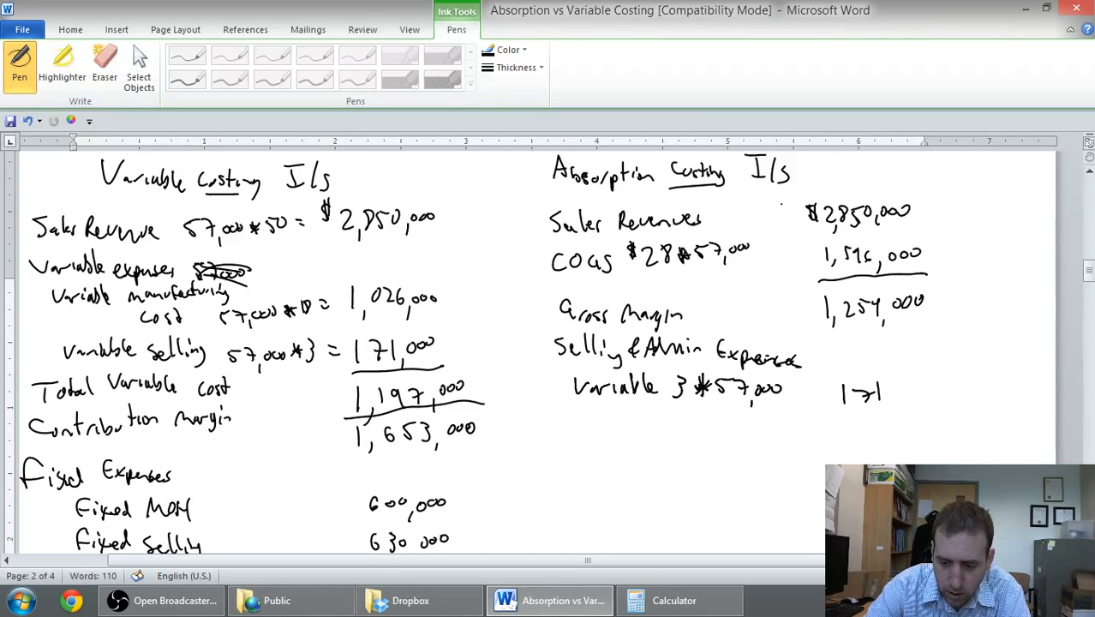
{"action": "left_click_drag", "start_coordinate": [882, 392], "coordinate": [925, 392]}
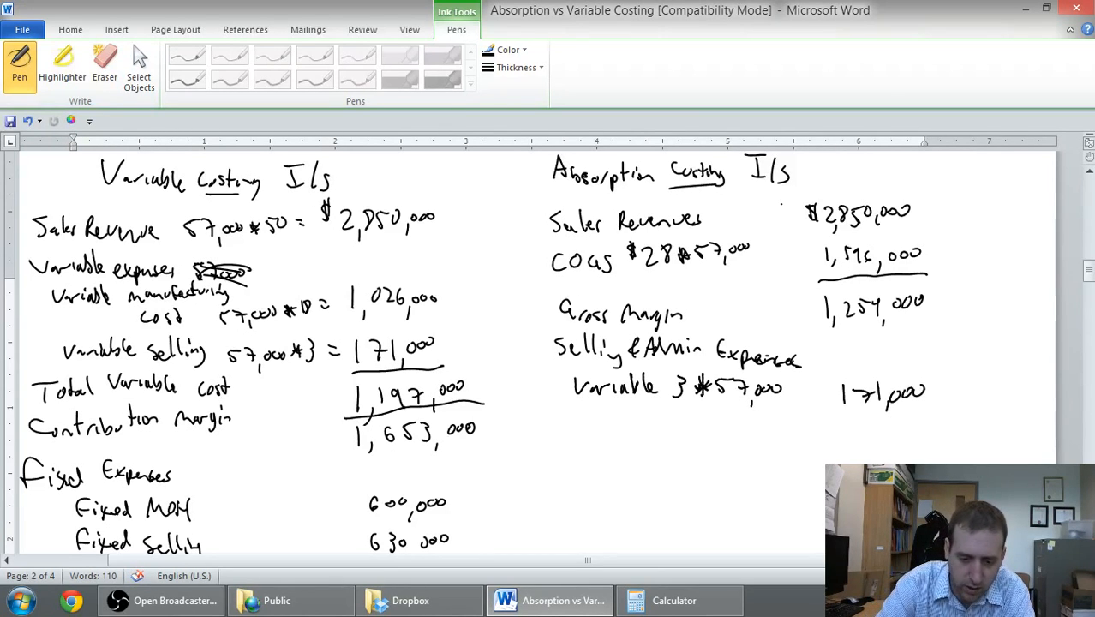
{"action": "left_click_drag", "start_coordinate": [454, 351], "coordinate": [557, 386]}
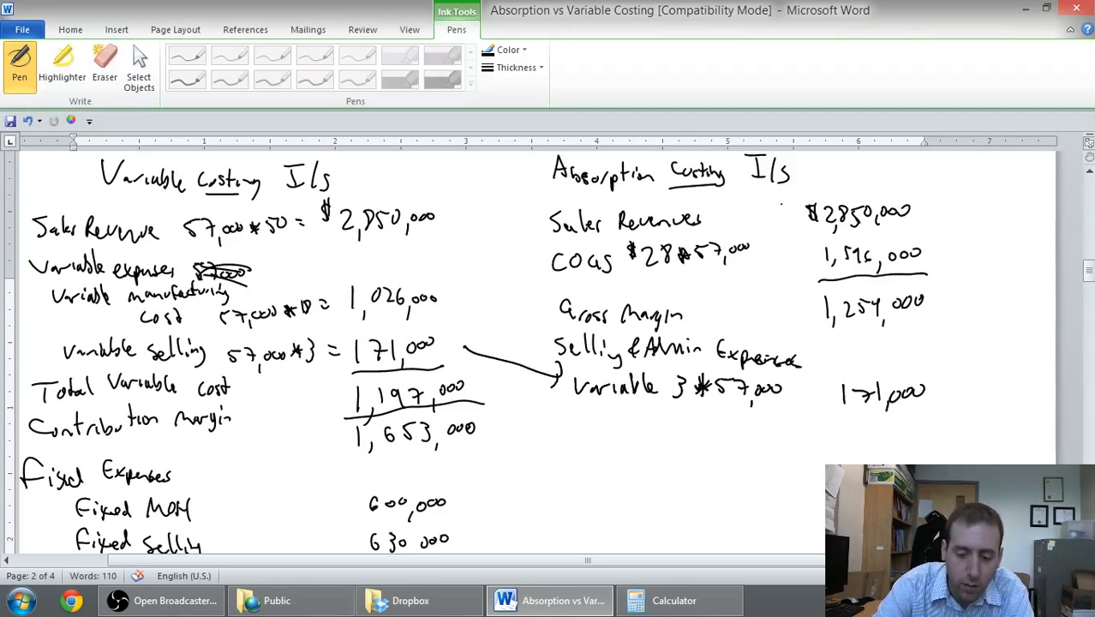
- Add the Fixed 630,000 line, the 'Total Selling & Admin' label and the 'Net income' label
{"action": "left_click_drag", "start_coordinate": [573, 425], "coordinate": [625, 425]}
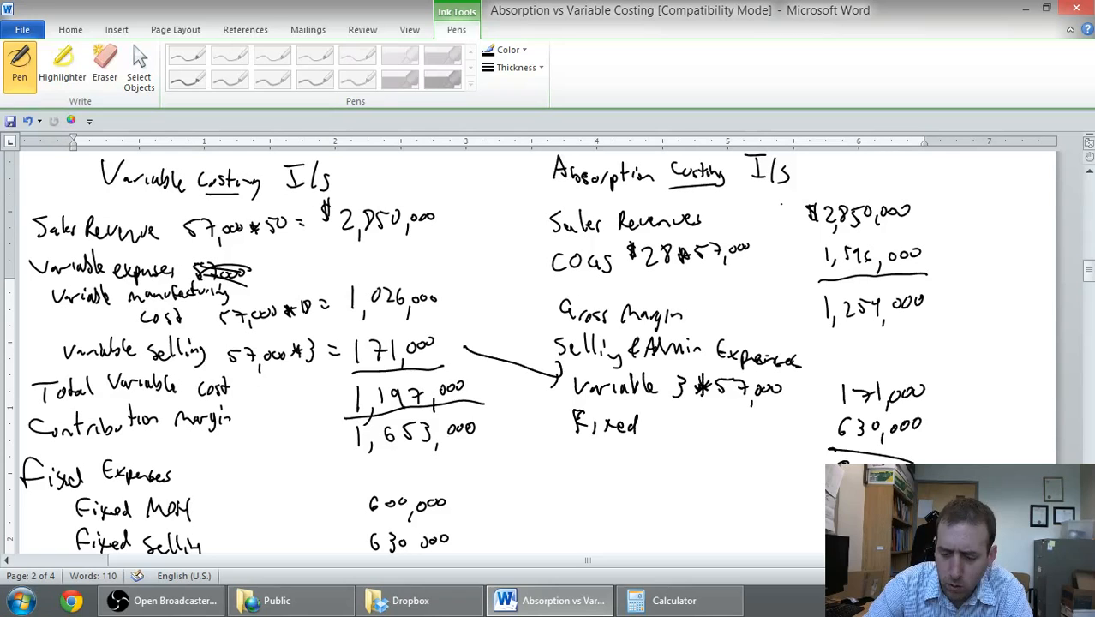
{"action": "left_click_drag", "start_coordinate": [555, 466], "coordinate": [591, 480]}
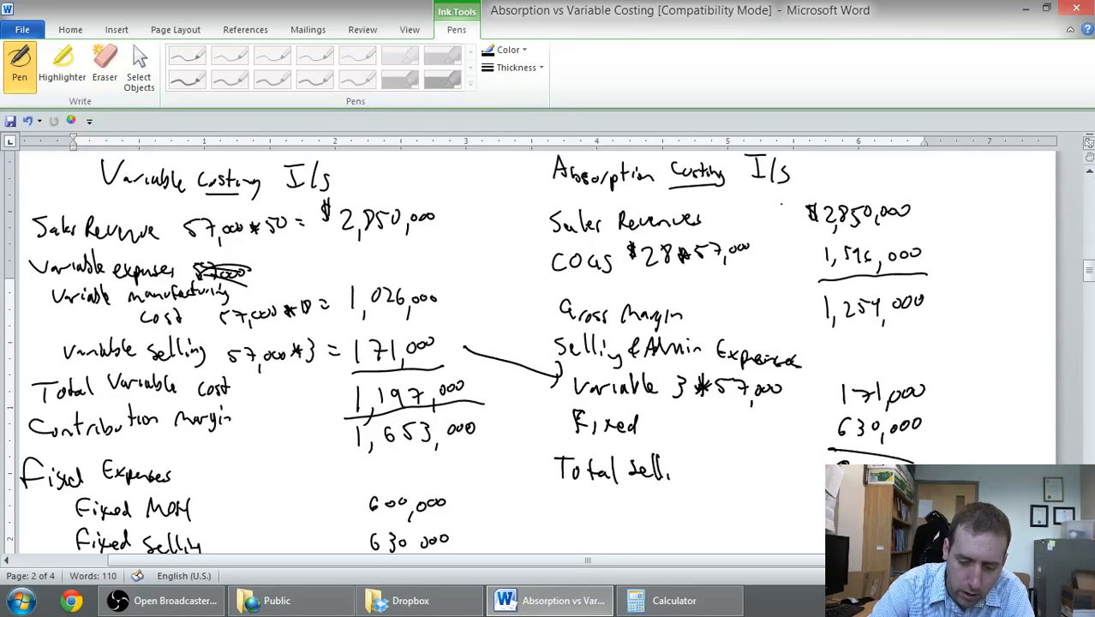
{"action": "left_click_drag", "start_coordinate": [676, 471], "coordinate": [734, 466]}
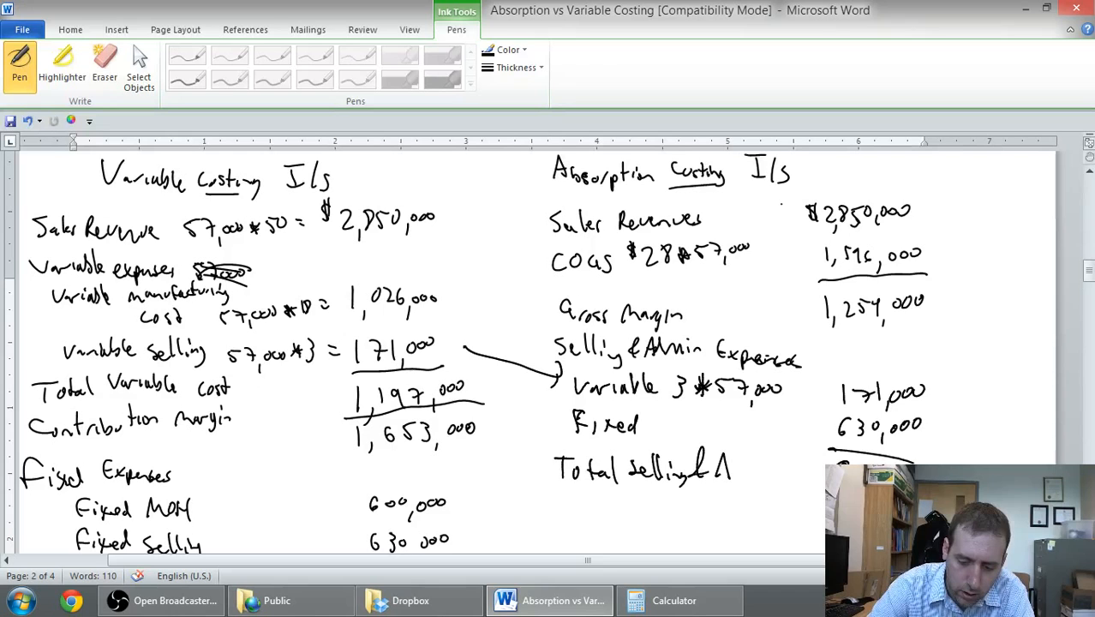
{"action": "left_click_drag", "start_coordinate": [734, 469], "coordinate": [774, 469]}
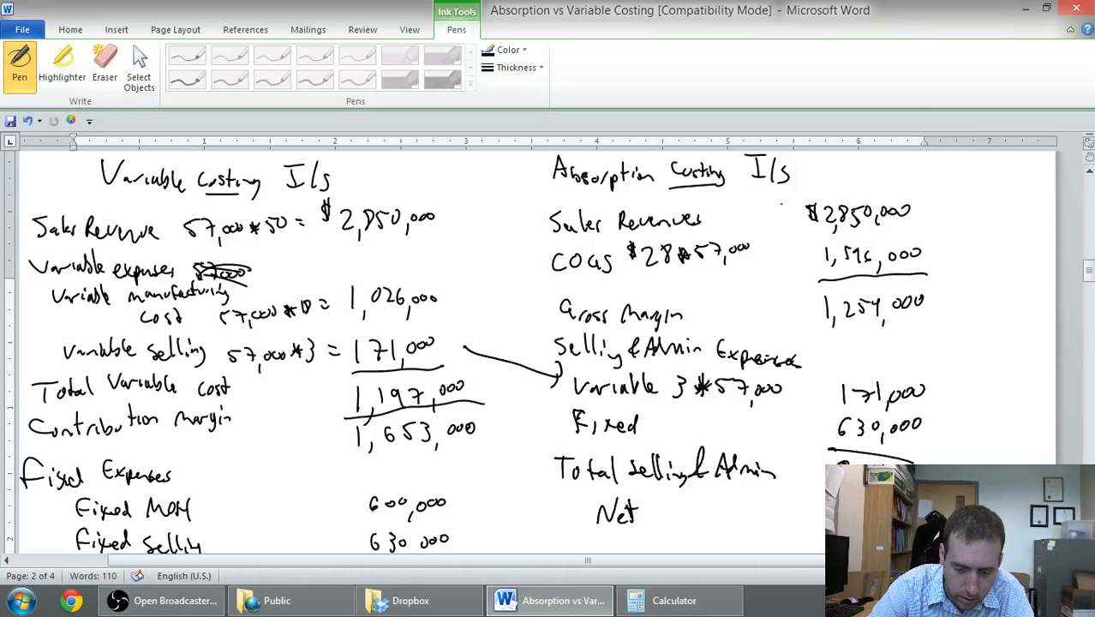
{"action": "left_click_drag", "start_coordinate": [637, 514], "coordinate": [719, 514]}
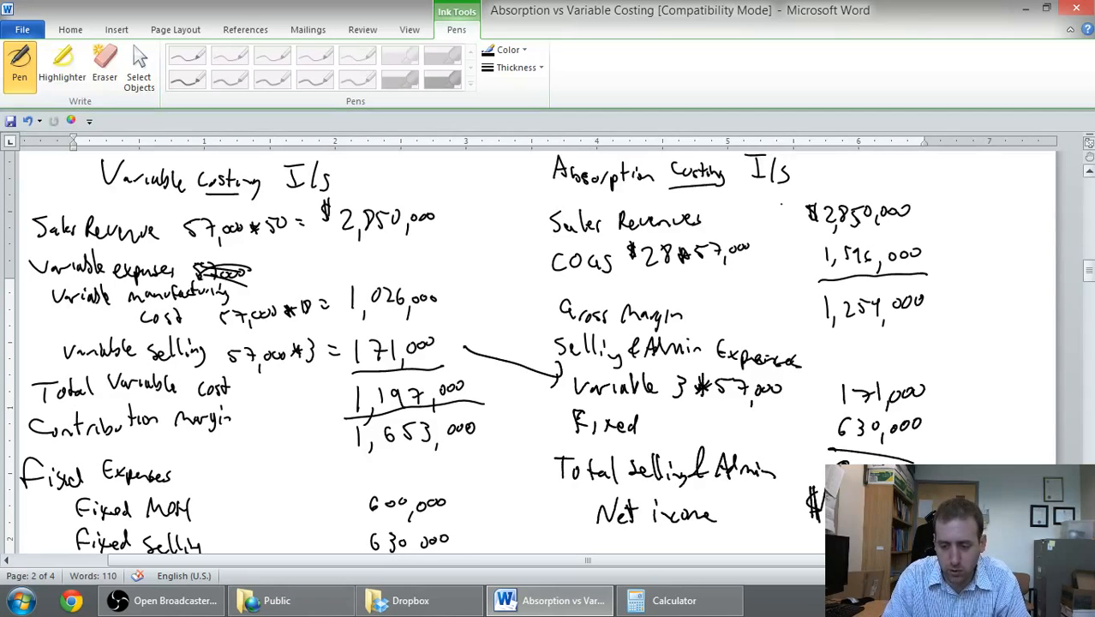
- Draw an arrow joining the two net incomes and label it '30K difference'
{"action": "scroll", "scroll_direction": "down", "scroll_amount": 3}
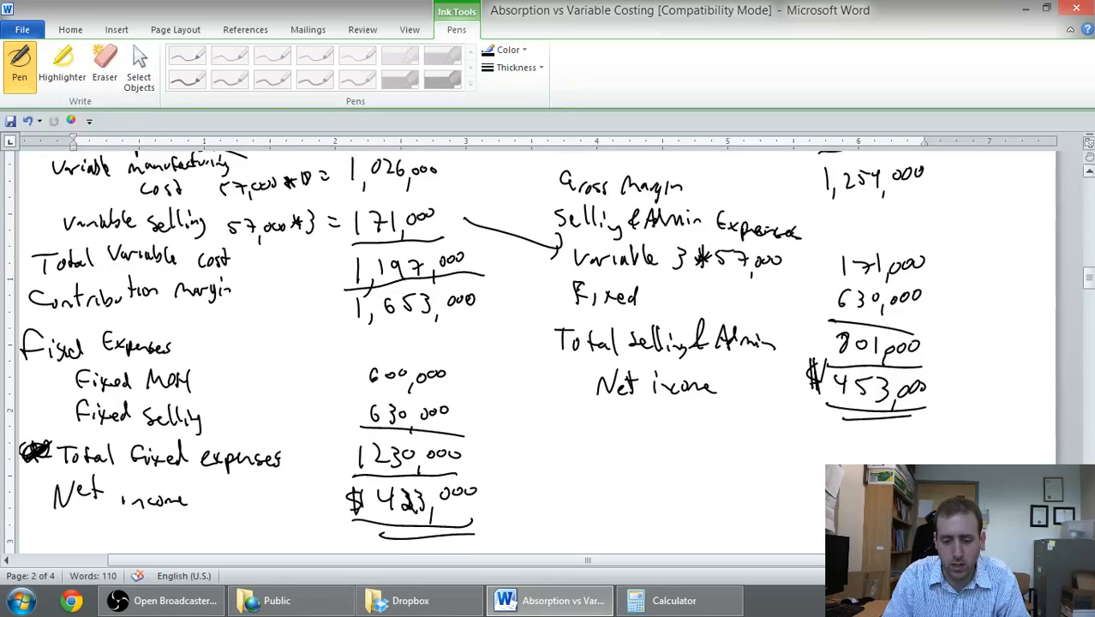
{"action": "scroll", "scroll_direction": "down", "scroll_amount": 3}
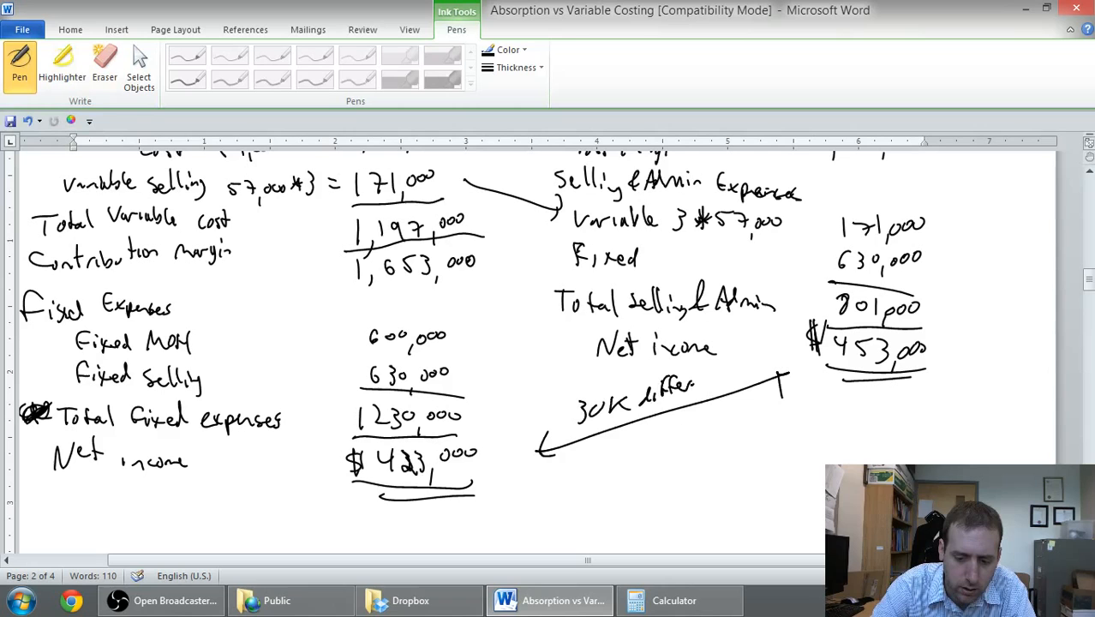
{"action": "left_click_drag", "start_coordinate": [694, 385], "coordinate": [733, 381]}
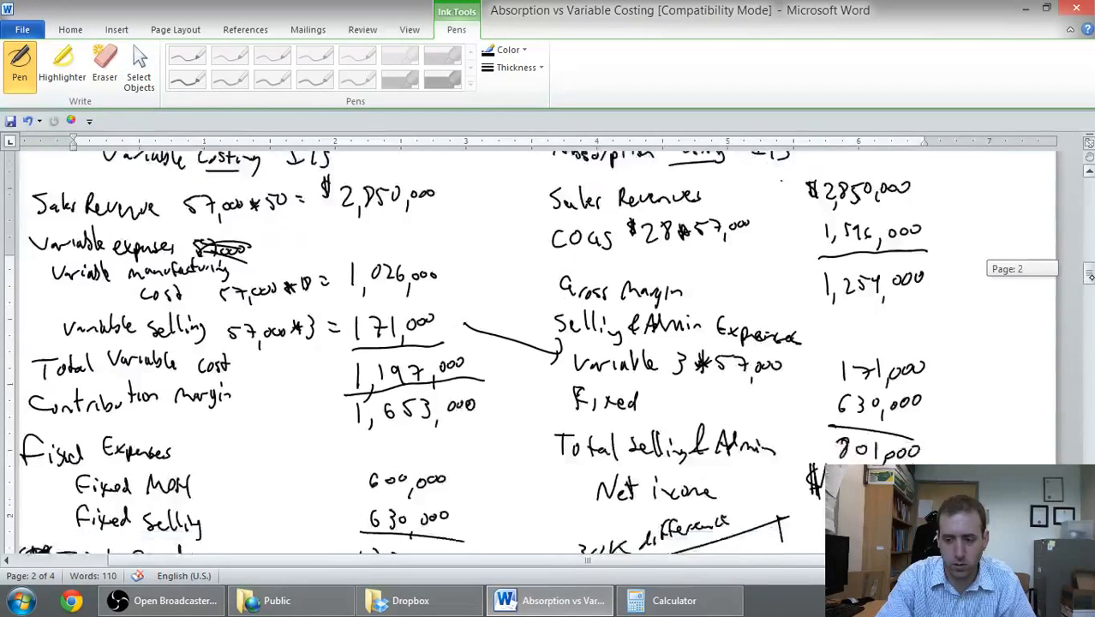
- Handwrite 'COGS under Absorption – 1,596,000' below the statements
{"action": "scroll", "scroll_direction": "down", "scroll_amount": 3}
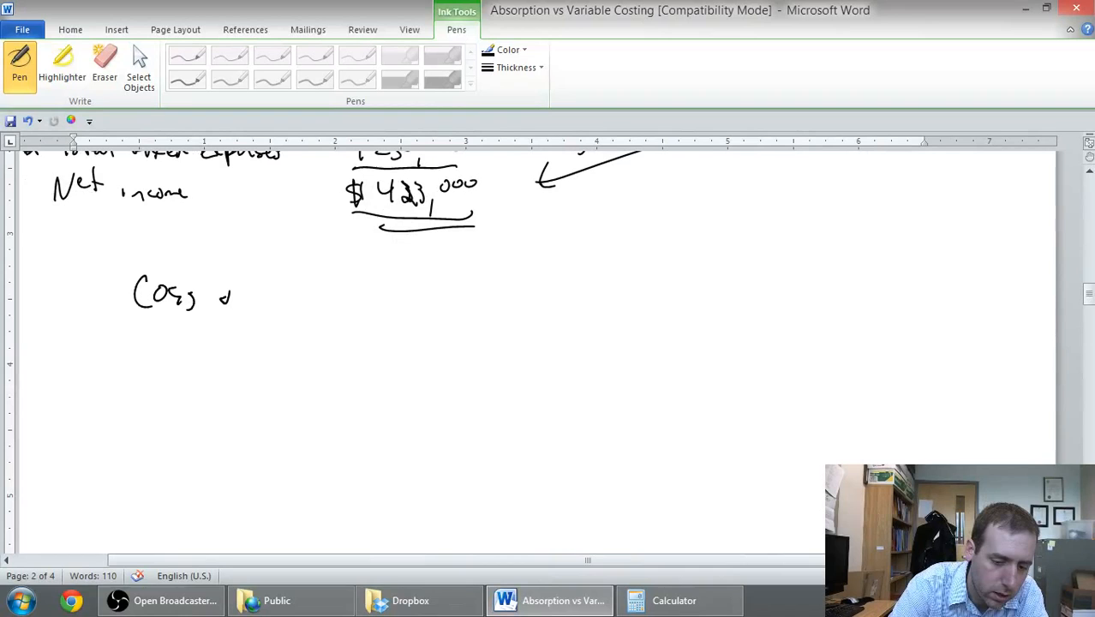
{"action": "left_click_drag", "start_coordinate": [214, 294], "coordinate": [317, 295]}
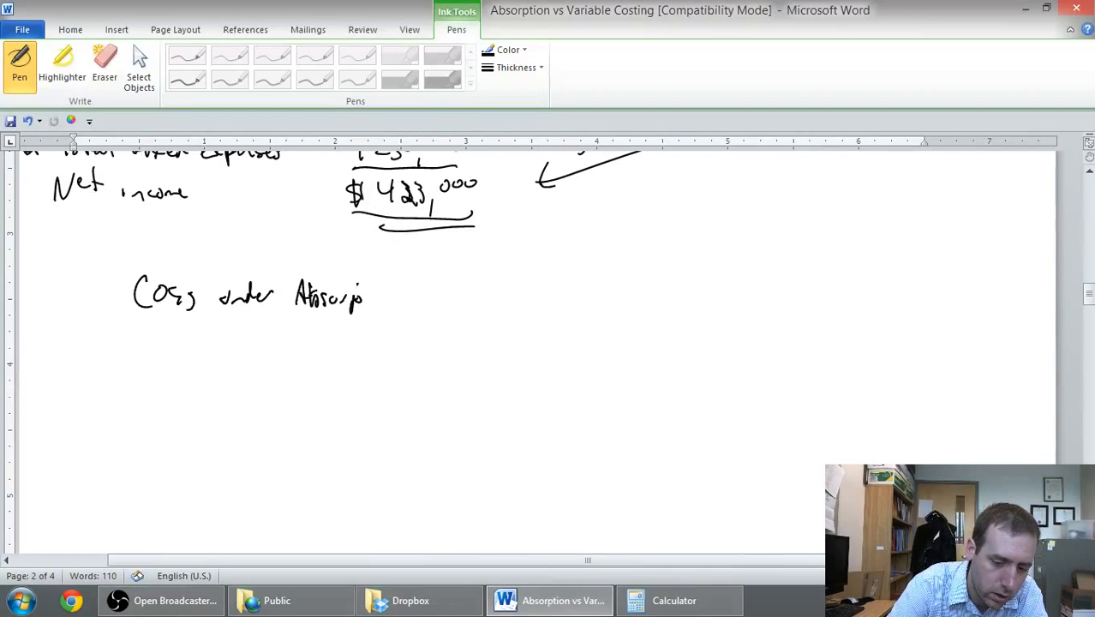
{"action": "left_click_drag", "start_coordinate": [360, 300], "coordinate": [420, 288]}
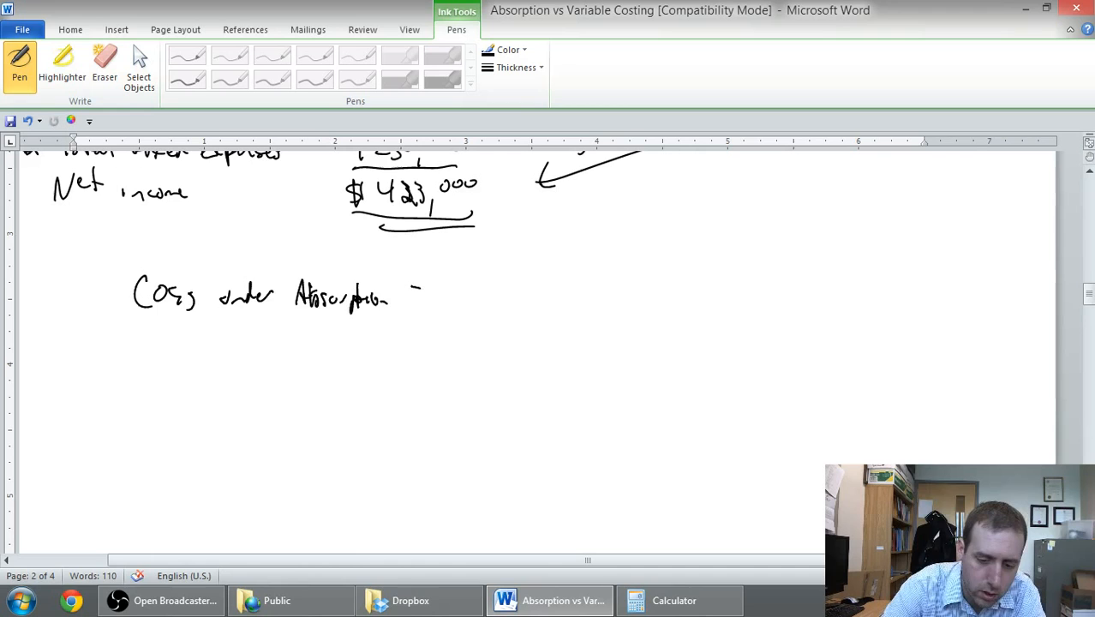
{"action": "left_click_drag", "start_coordinate": [449, 282], "coordinate": [501, 295]}
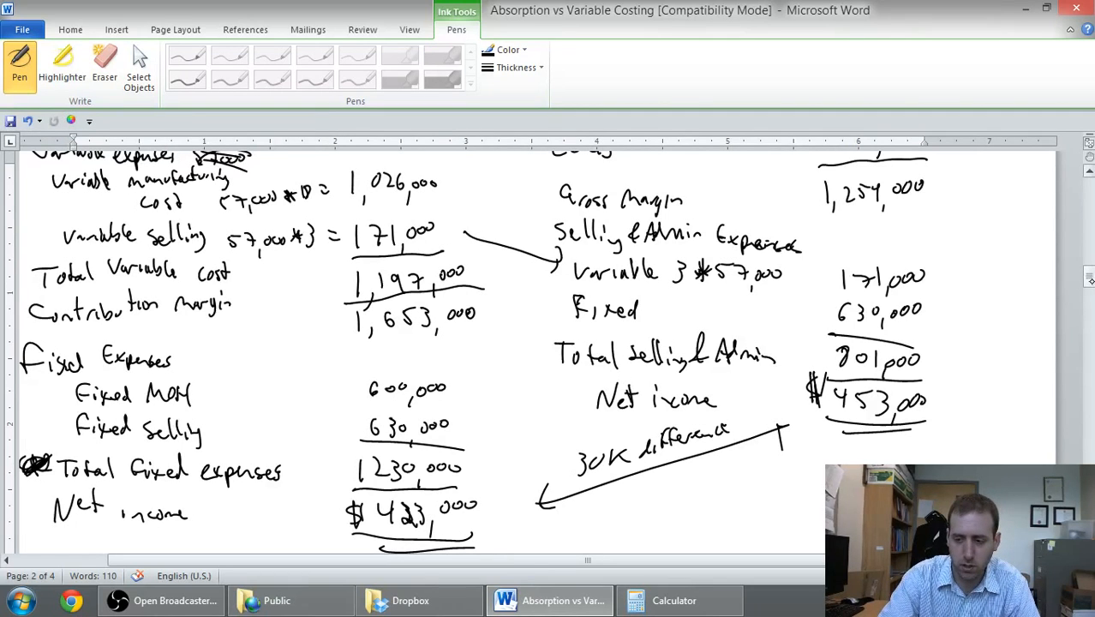
- Handwrite 'Manufacturing cost under variable = 1,626,000' and underline the figure
{"action": "scroll", "scroll_direction": "down", "scroll_amount": 3}
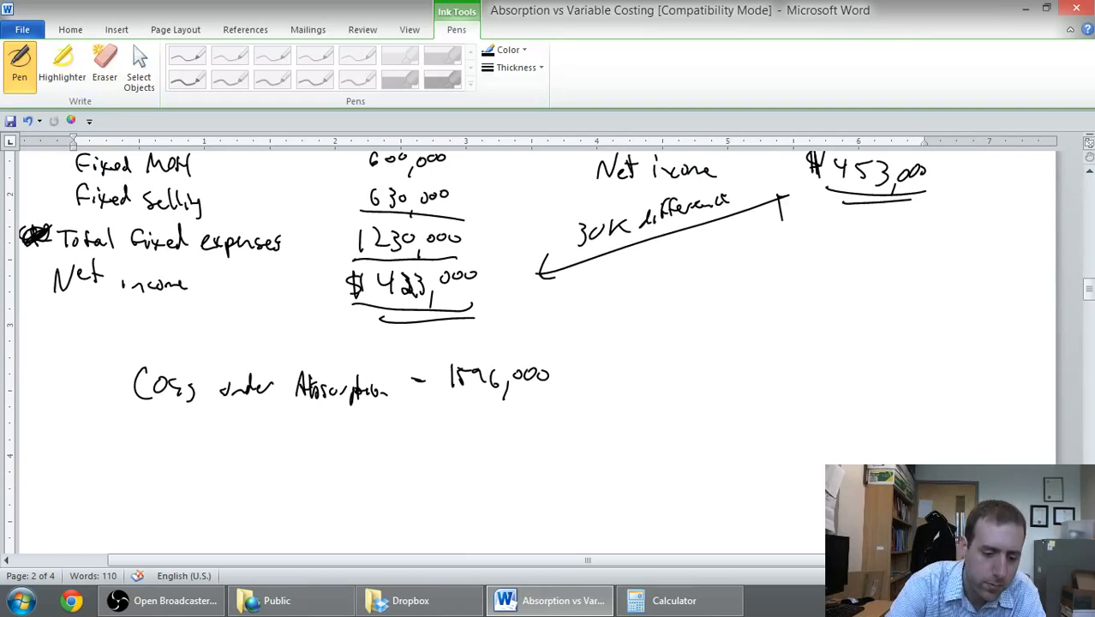
{"action": "left_click_drag", "start_coordinate": [112, 437], "coordinate": [162, 420]}
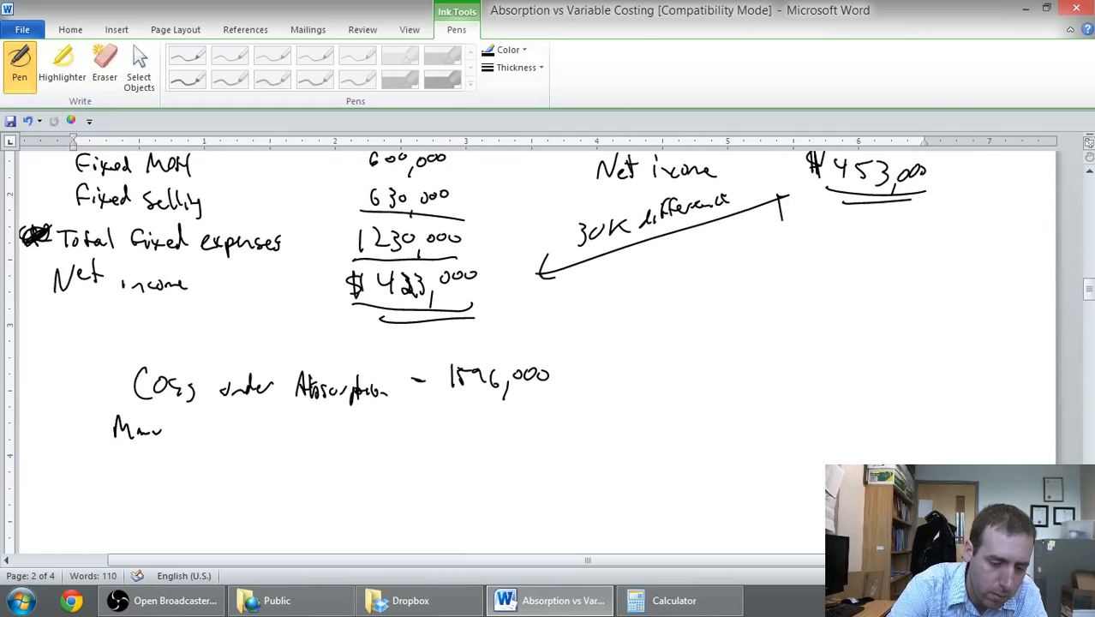
{"action": "left_click_drag", "start_coordinate": [158, 428], "coordinate": [209, 428]}
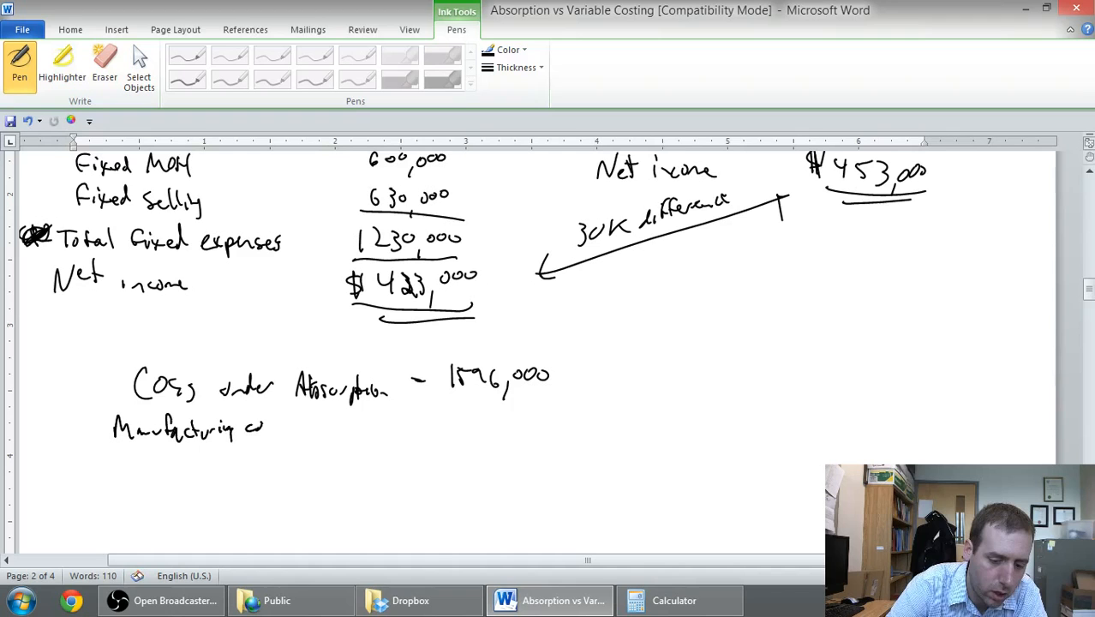
{"action": "left_click_drag", "start_coordinate": [266, 427], "coordinate": [339, 425]}
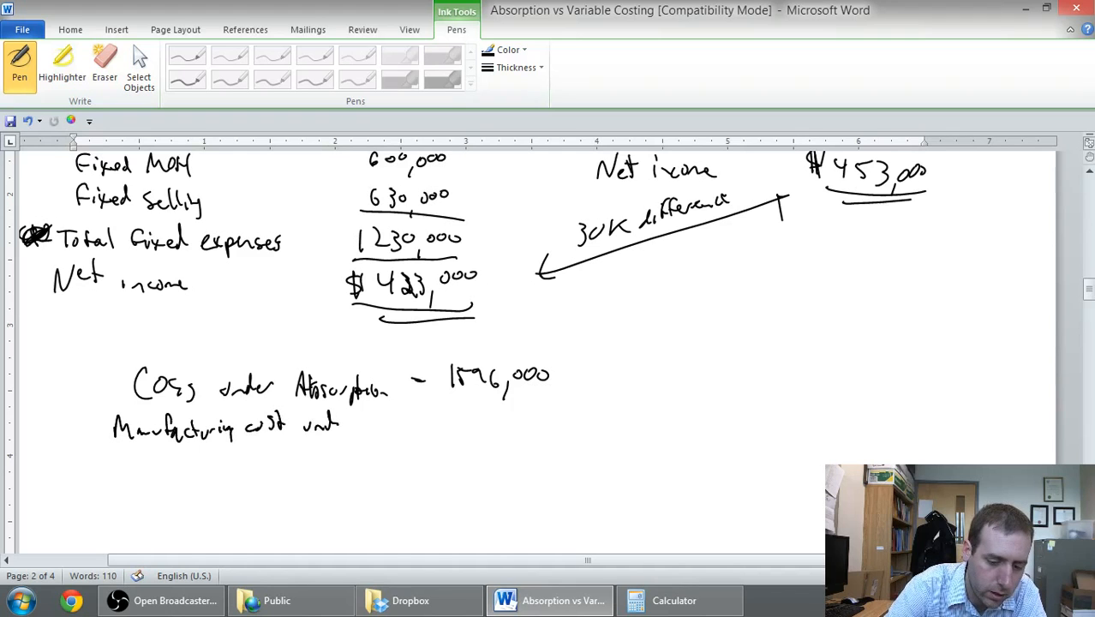
{"action": "left_click_drag", "start_coordinate": [308, 425], "coordinate": [420, 425]}
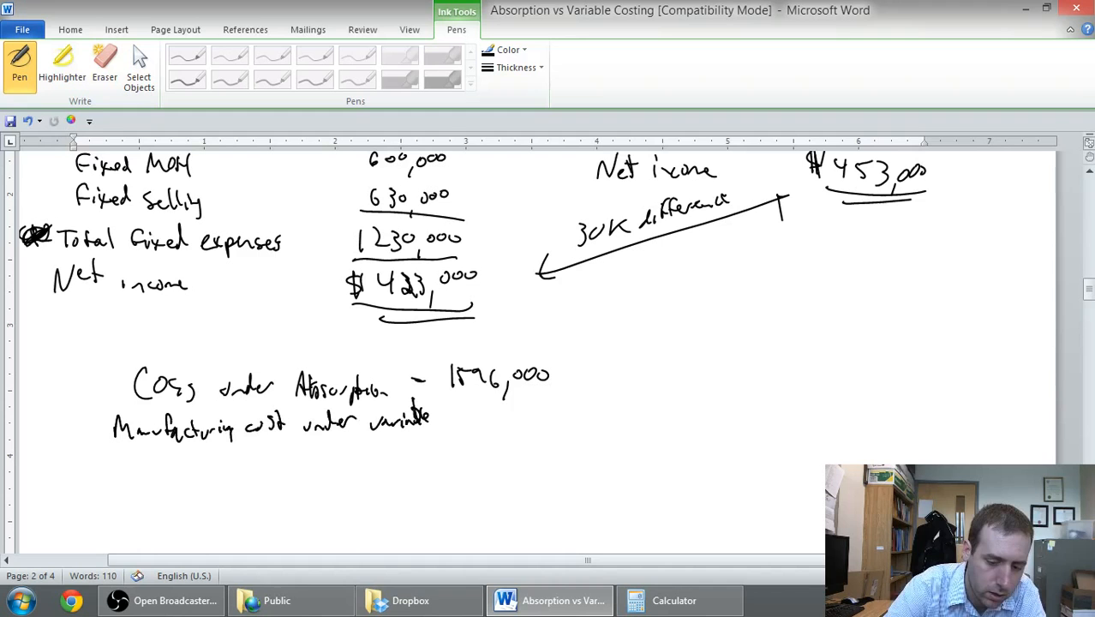
{"action": "left_click_drag", "start_coordinate": [442, 420], "coordinate": [449, 419]}
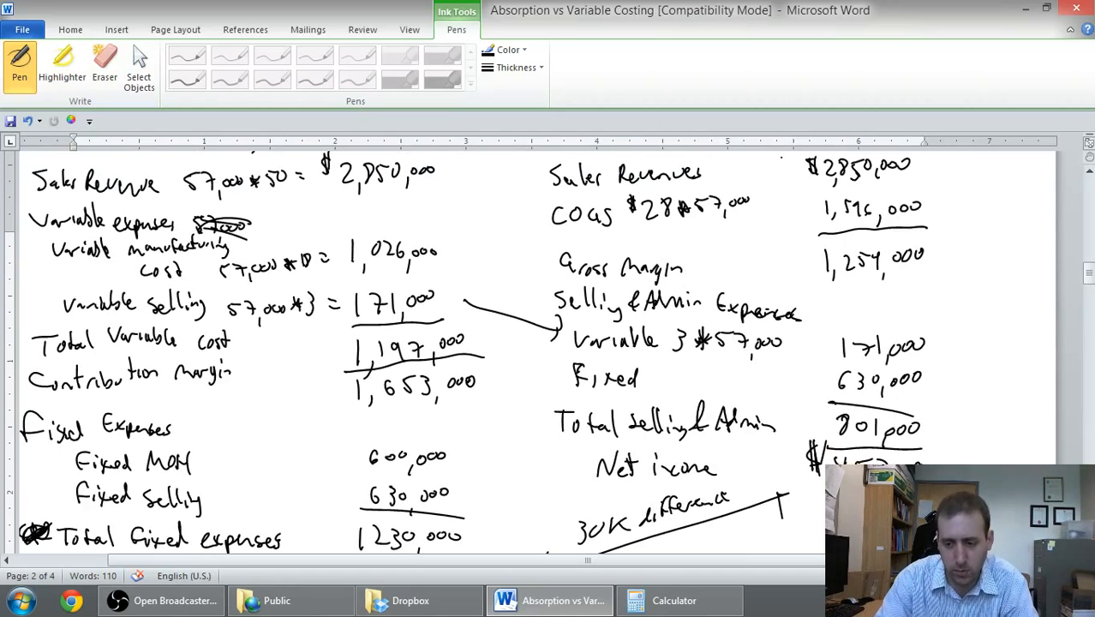
{"action": "scroll", "scroll_direction": "down", "scroll_amount": 3}
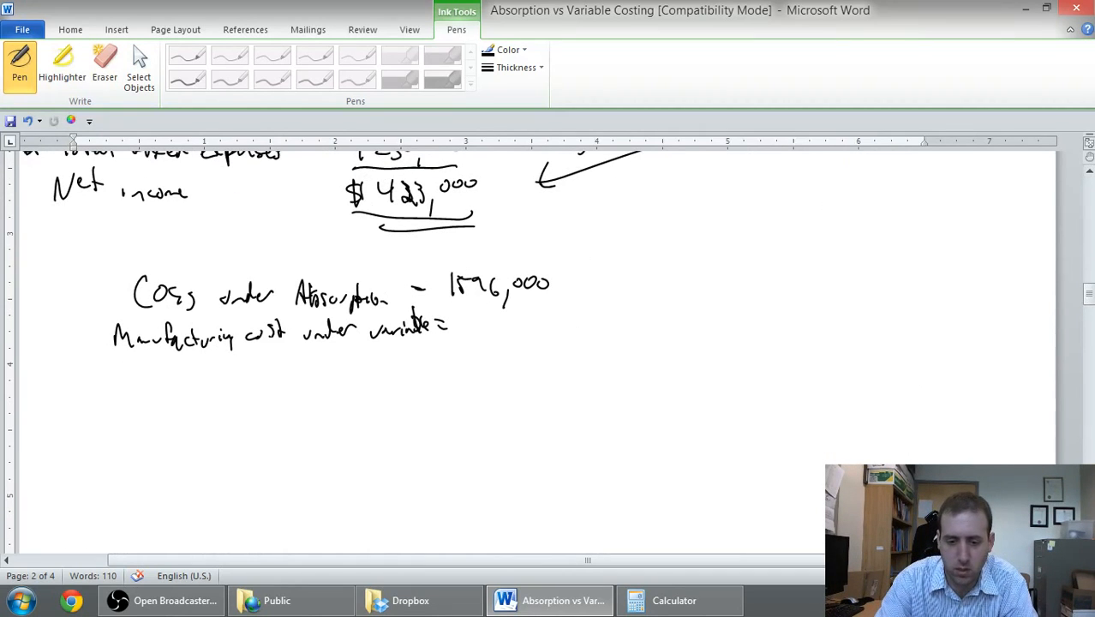
{"action": "left_click_drag", "start_coordinate": [454, 324], "coordinate": [500, 329]}
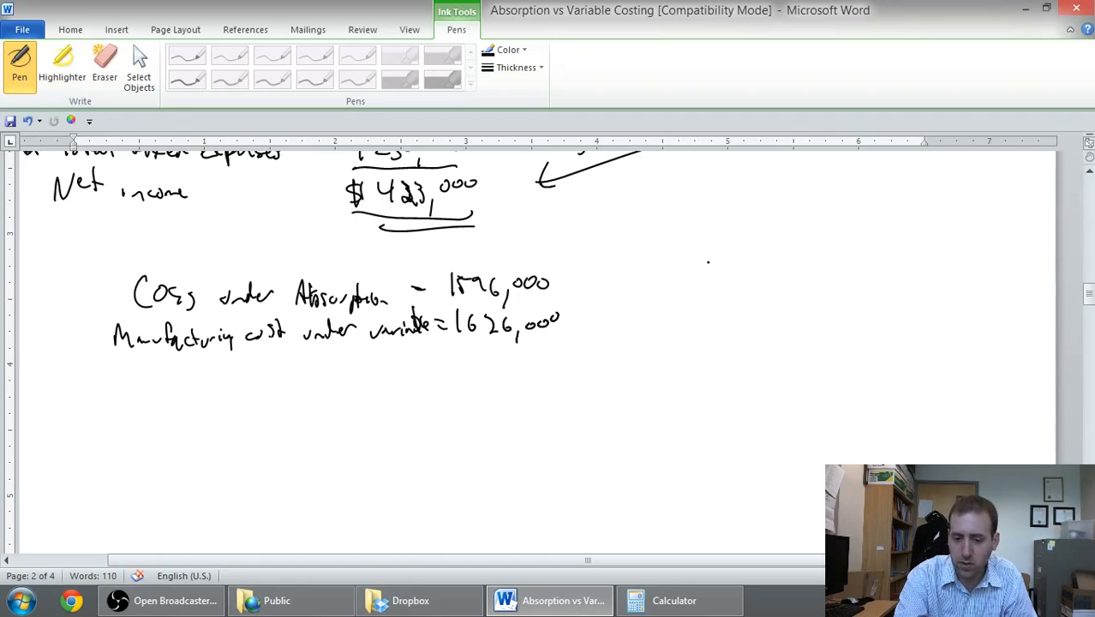
{"action": "left_click_drag", "start_coordinate": [454, 355], "coordinate": [574, 355]}
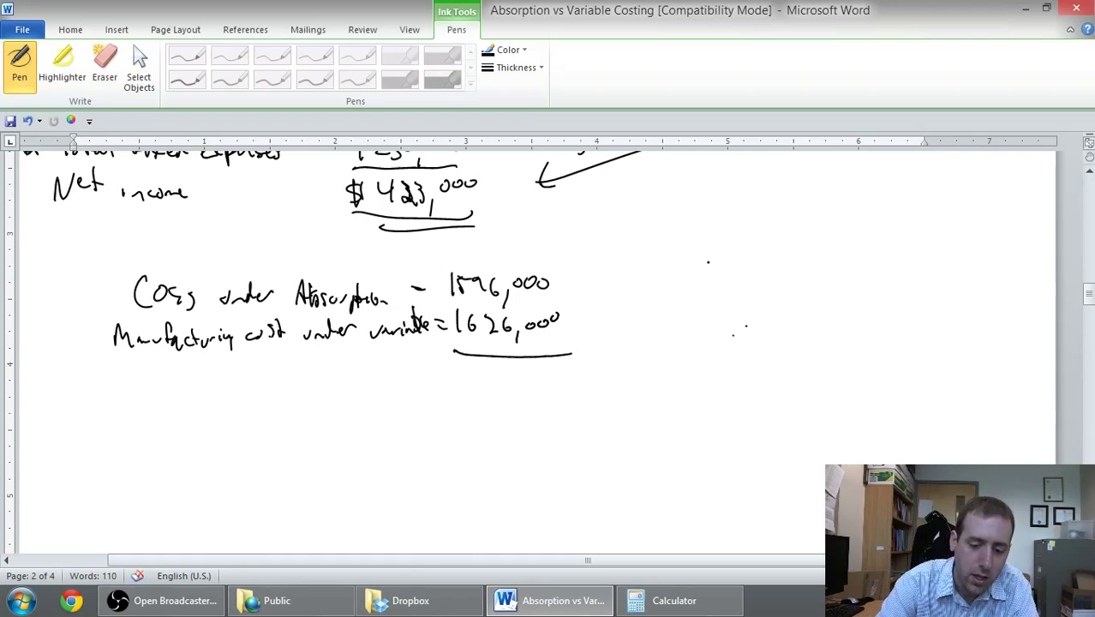
- Begin handwriting the 'Dif' difference line below the cost figures
{"action": "left_click_drag", "start_coordinate": [380, 380], "coordinate": [506, 390]}
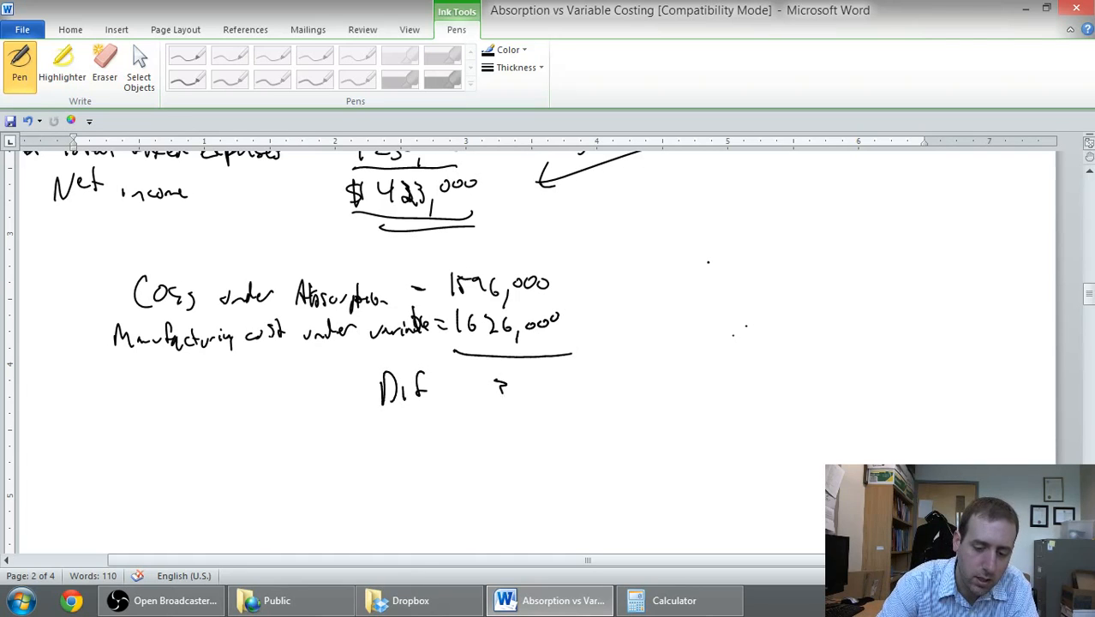
{"action": "left_click_drag", "start_coordinate": [496, 391], "coordinate": [574, 391]}
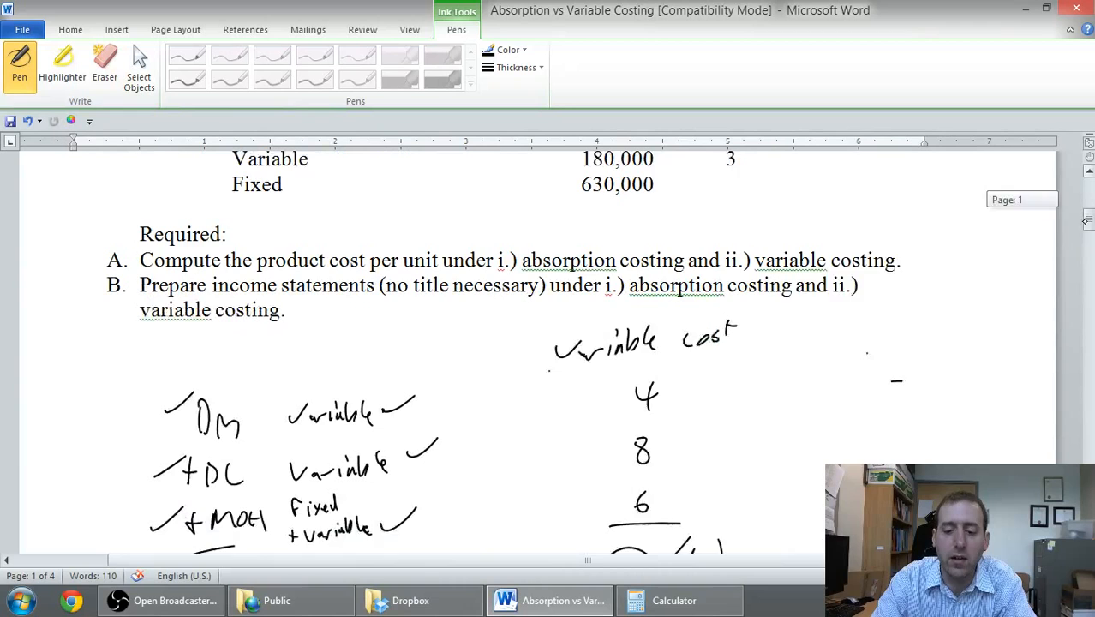
- Handwrite the ending inventory calculation '3000 × 18 = 54,000' beside the unit costs
{"action": "scroll", "scroll_direction": "down", "scroll_amount": 3}
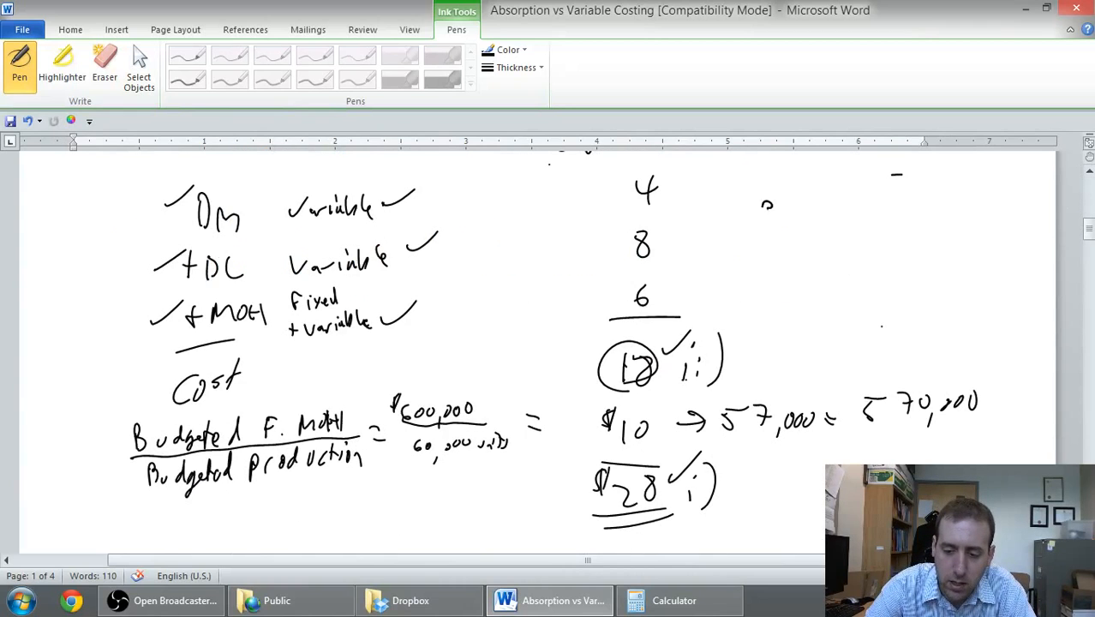
{"action": "left_click_drag", "start_coordinate": [762, 209], "coordinate": [837, 209]}
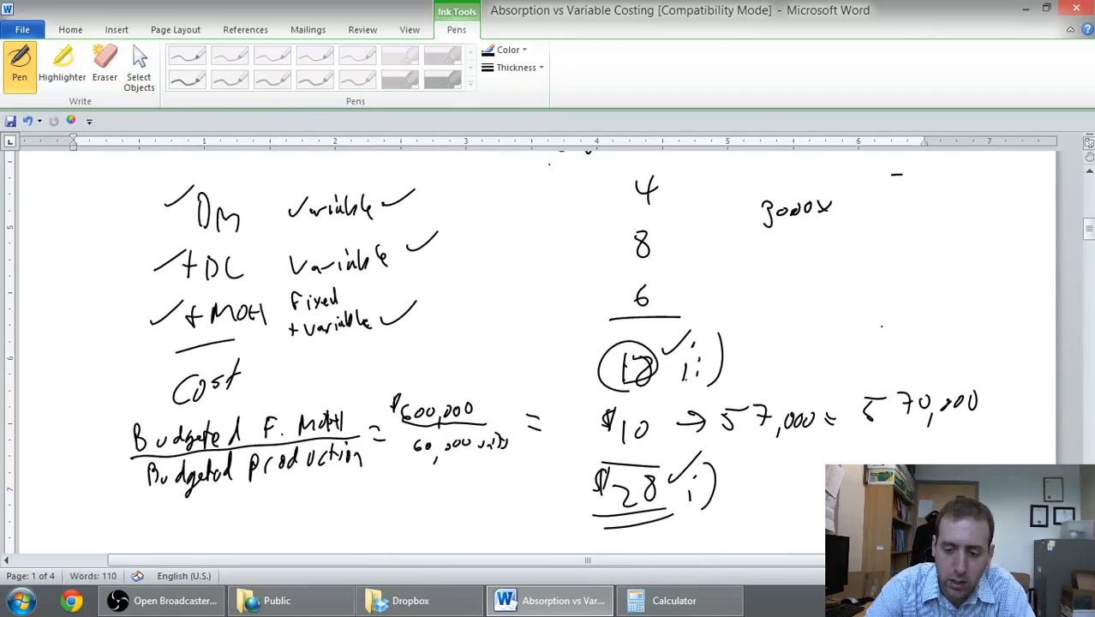
{"action": "left_click_drag", "start_coordinate": [843, 209], "coordinate": [899, 202]}
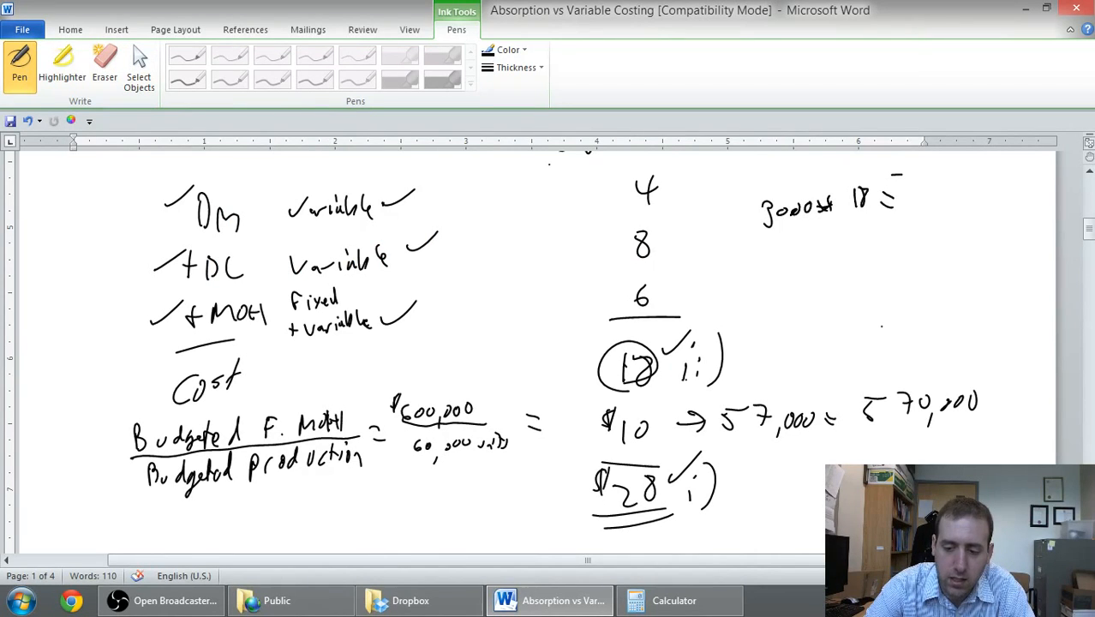
{"action": "left_click_drag", "start_coordinate": [857, 226], "coordinate": [870, 244]}
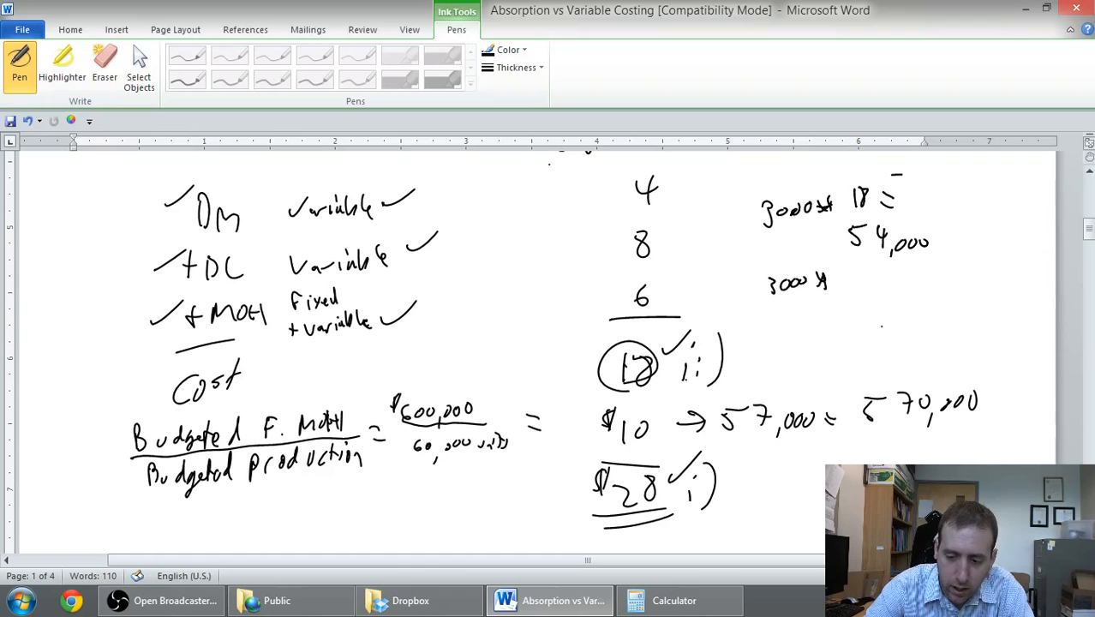
- Handwrite '3000 × 28 =' and its result below the first calculation
{"action": "left_click_drag", "start_coordinate": [831, 278], "coordinate": [866, 287]}
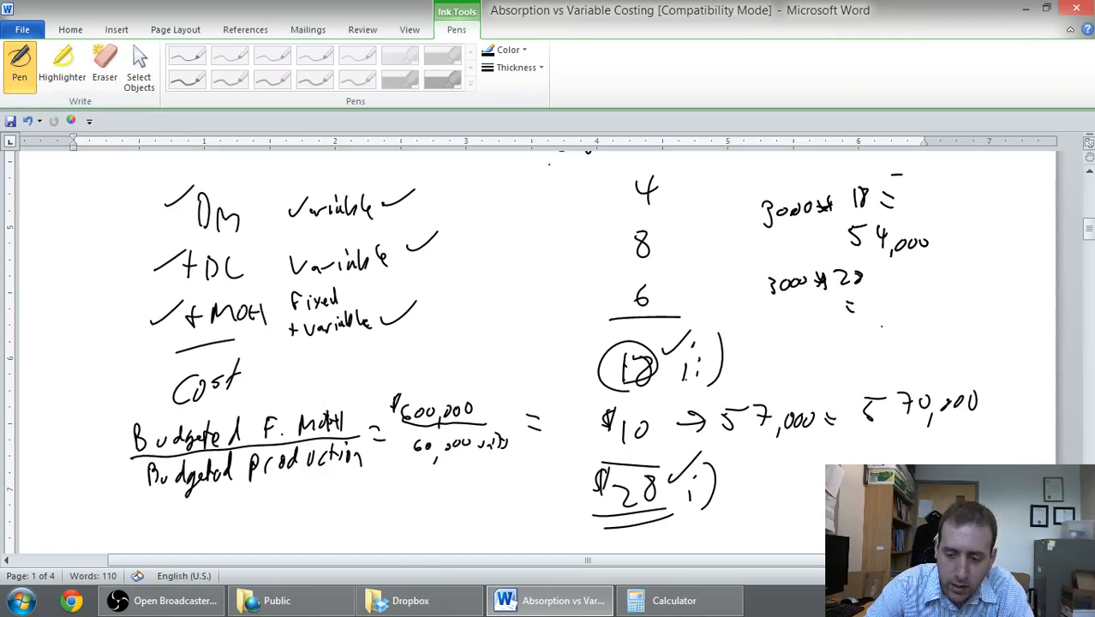
{"action": "left_click_drag", "start_coordinate": [853, 305], "coordinate": [917, 305]}
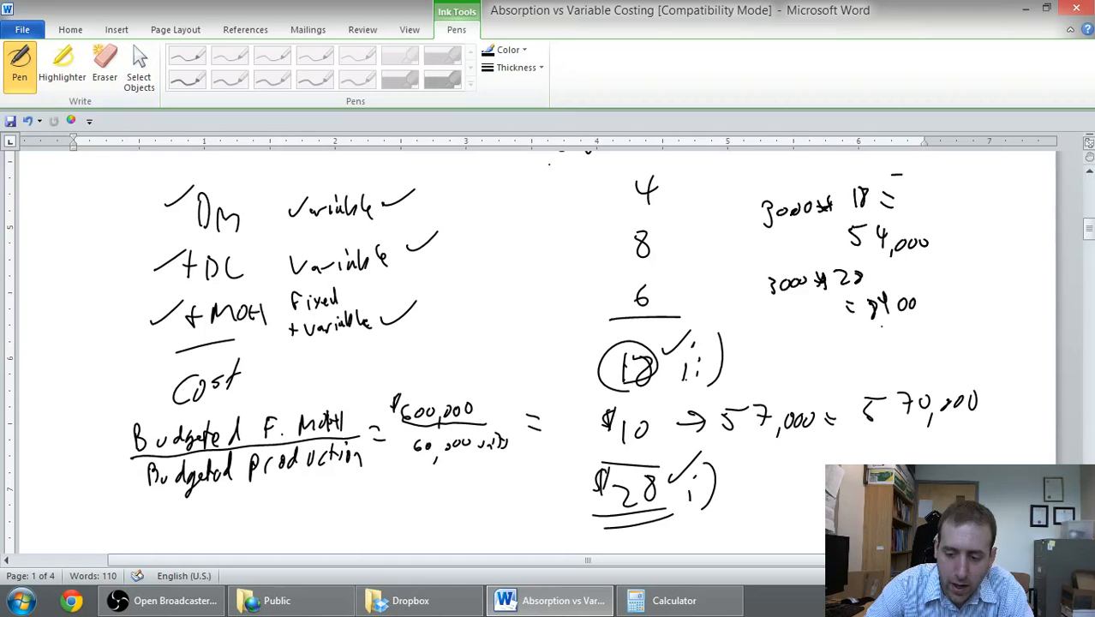